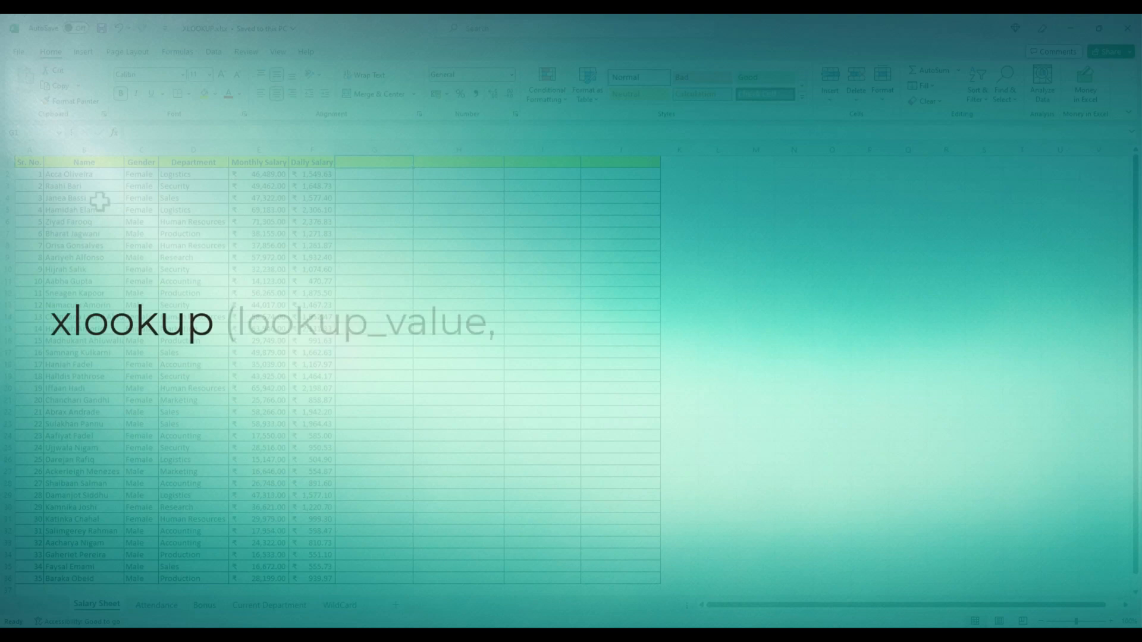
Review the XLOOKUP argument syntax, then bring up the Attendance sheet with monthly attendance, names and IDs.
text(lookup_array,return_array,)
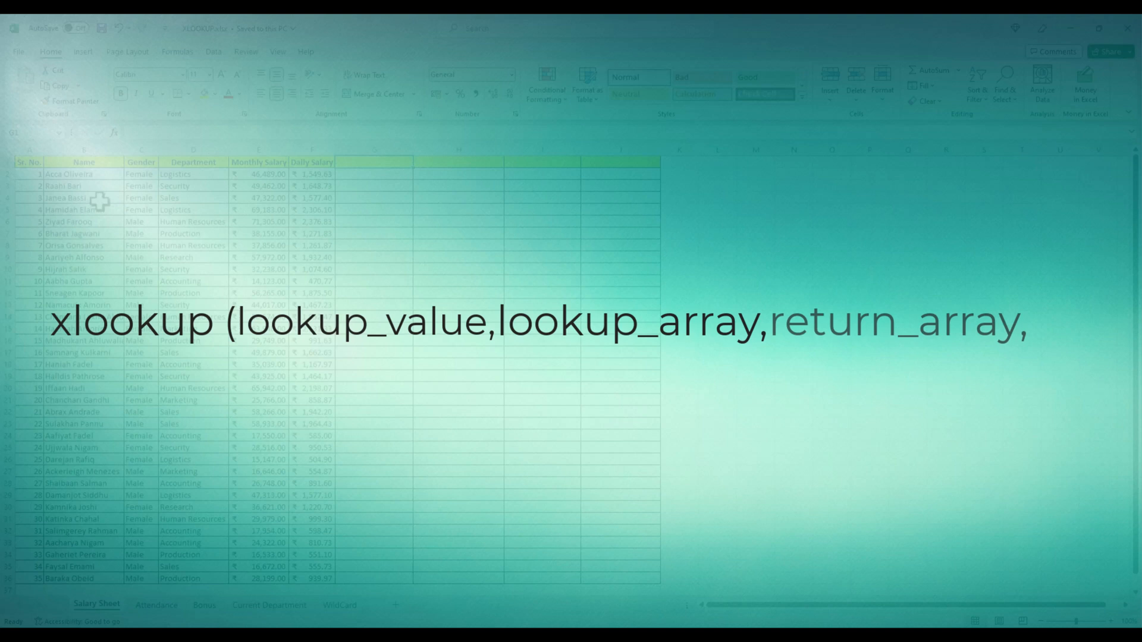
text(if_not_found, [match_mode],)
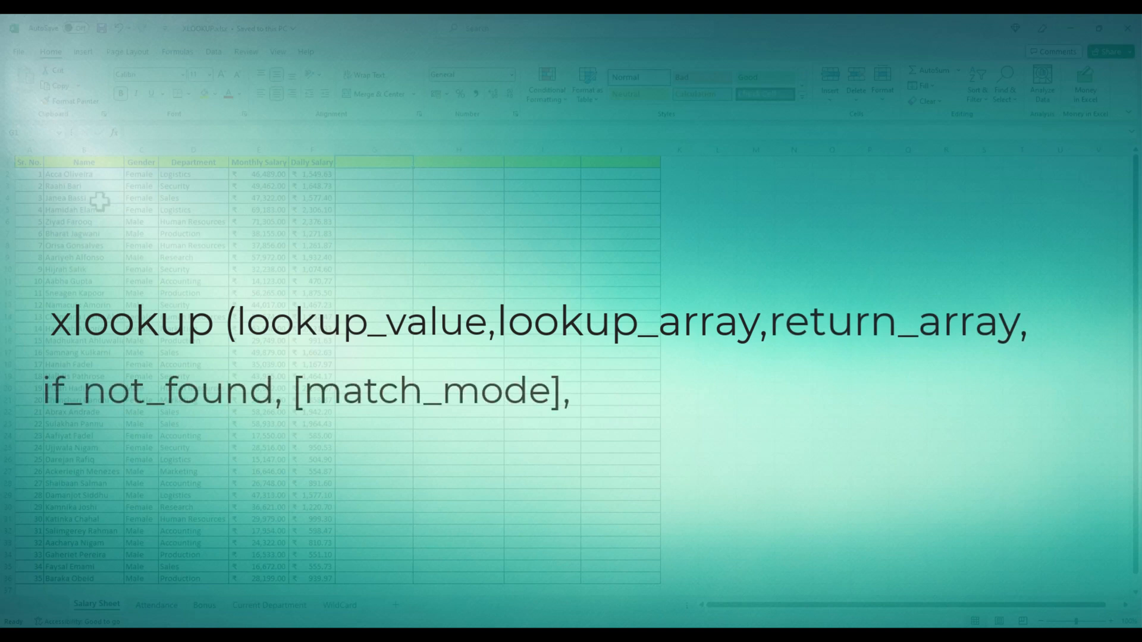
text([search_mode]))
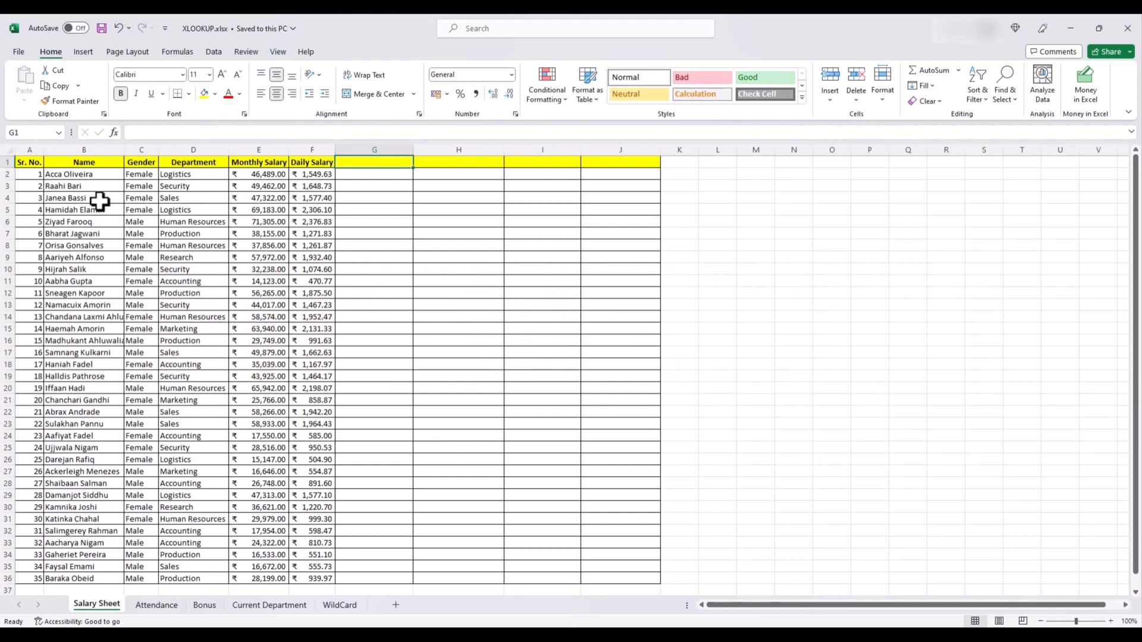
mouse_move(206, 216)
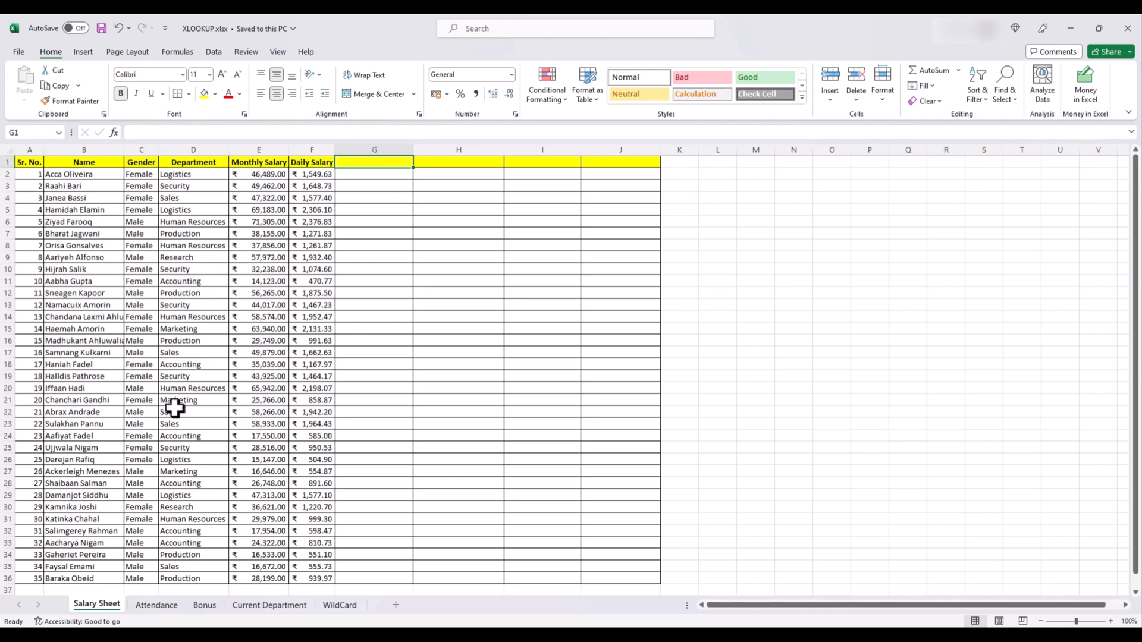
mouse_move(127, 283)
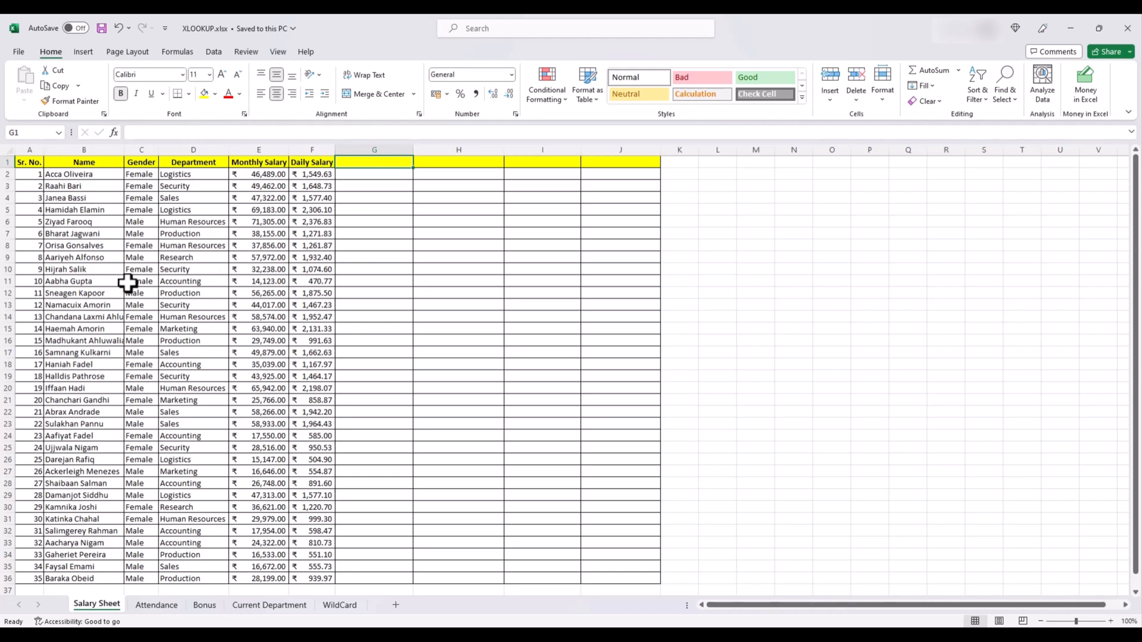
mouse_move(274, 258)
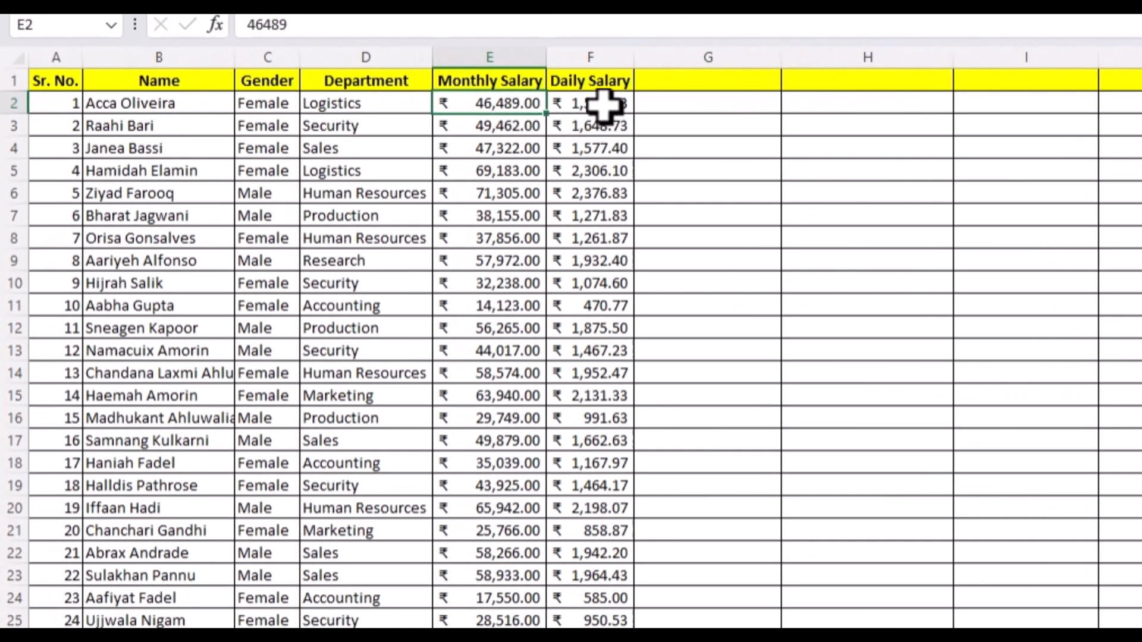
click(590, 102)
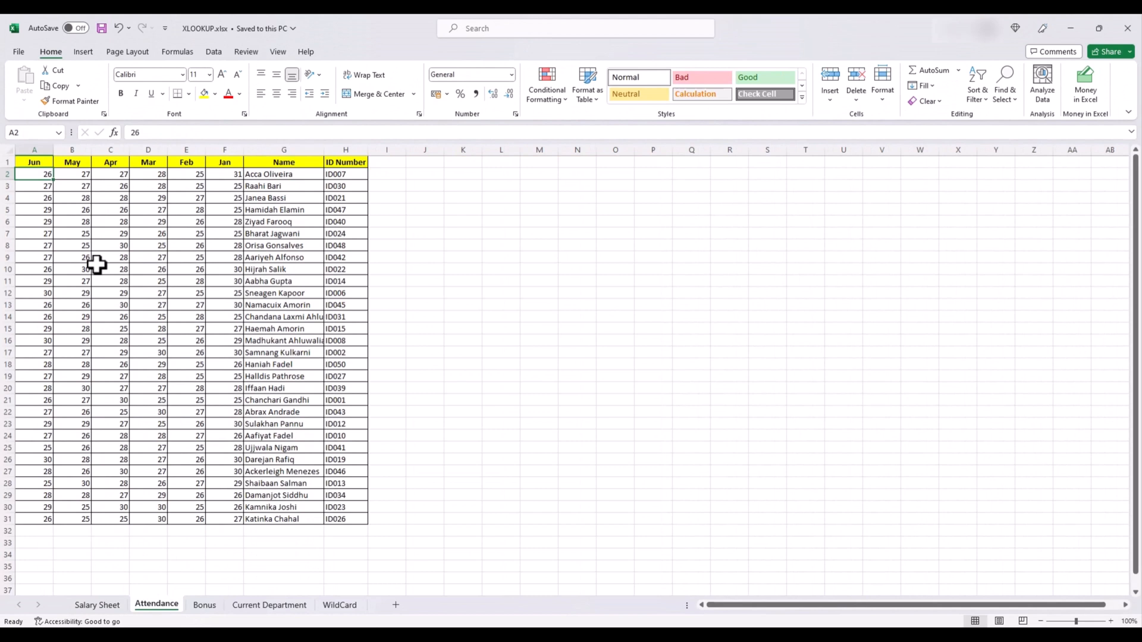
mouse_move(151, 292)
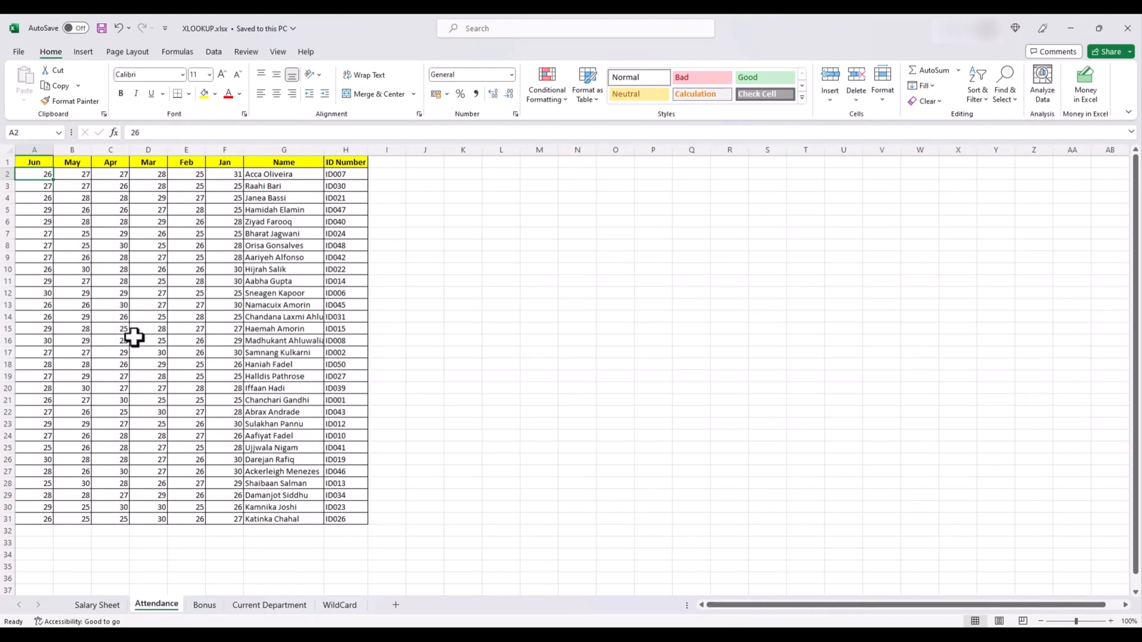
mouse_move(163, 348)
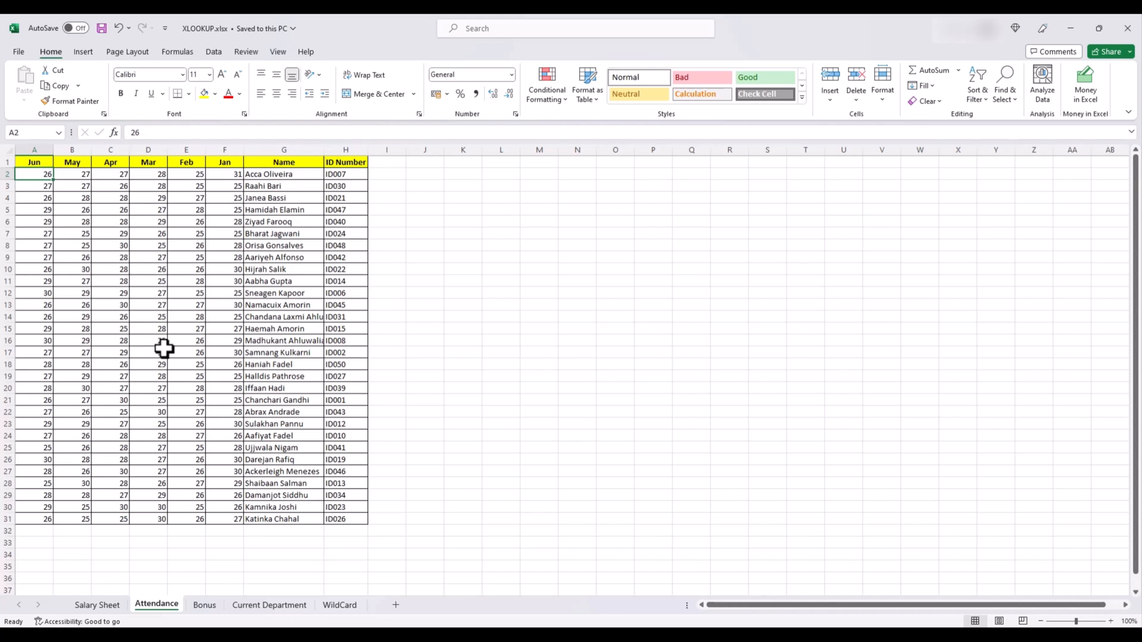
mouse_move(159, 580)
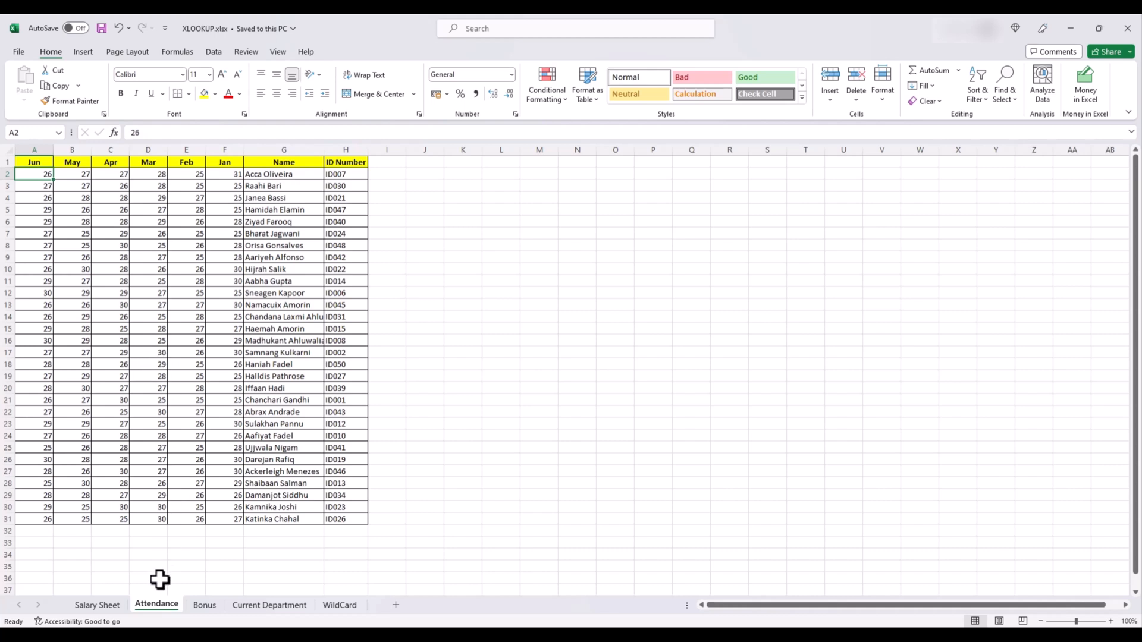
mouse_move(160, 443)
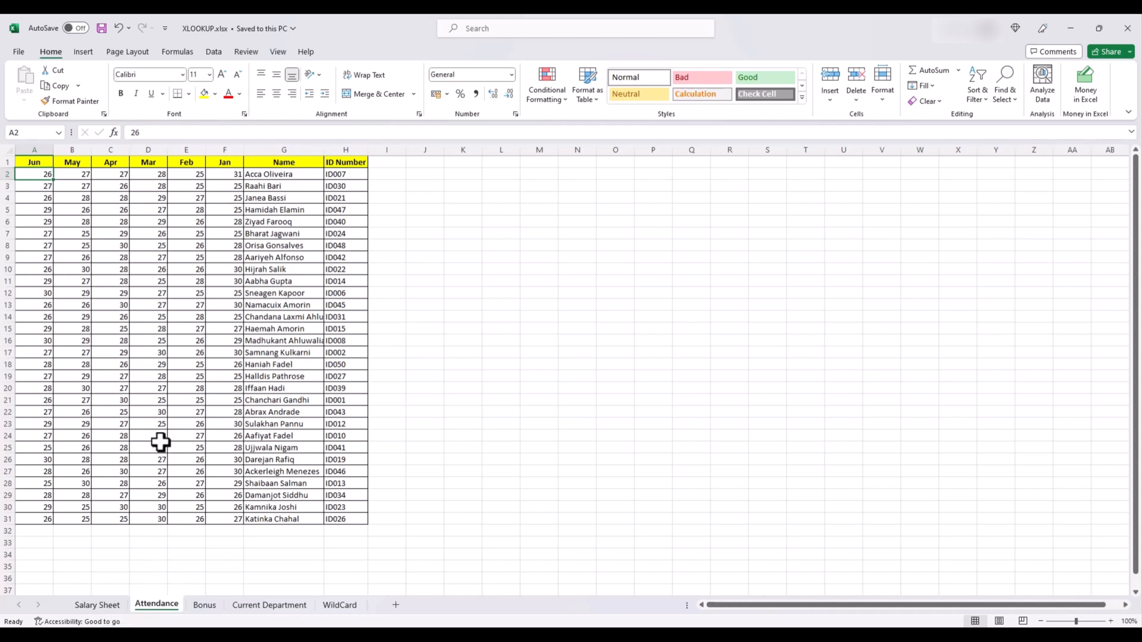
mouse_move(147, 443)
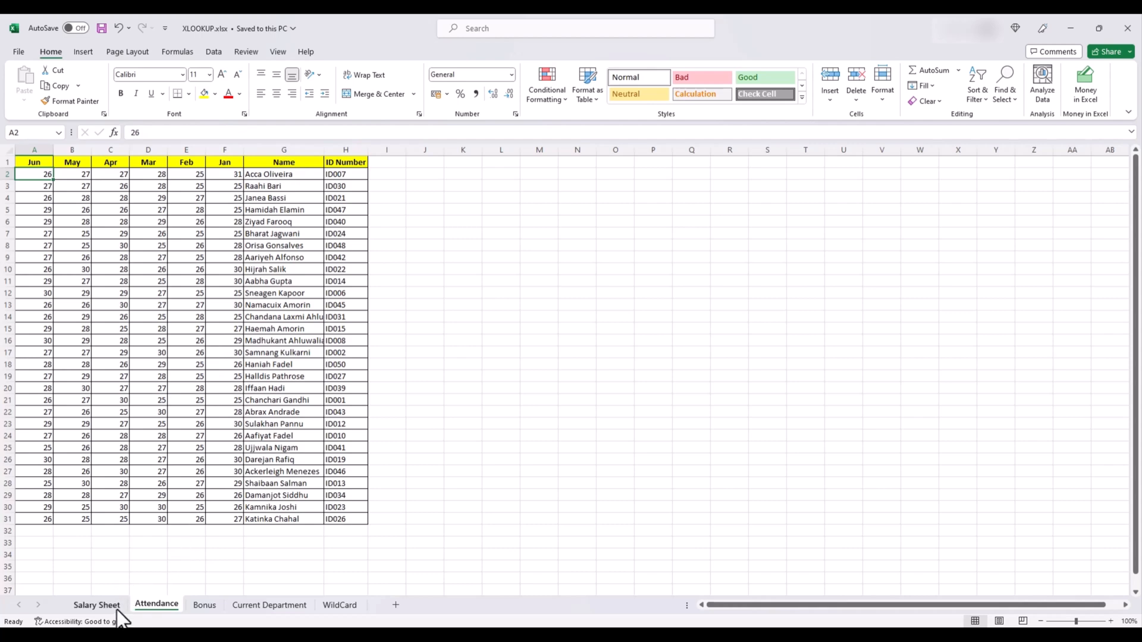
Back on the Salary Sheet, head column G 'Current Attendance'.
click(96, 604)
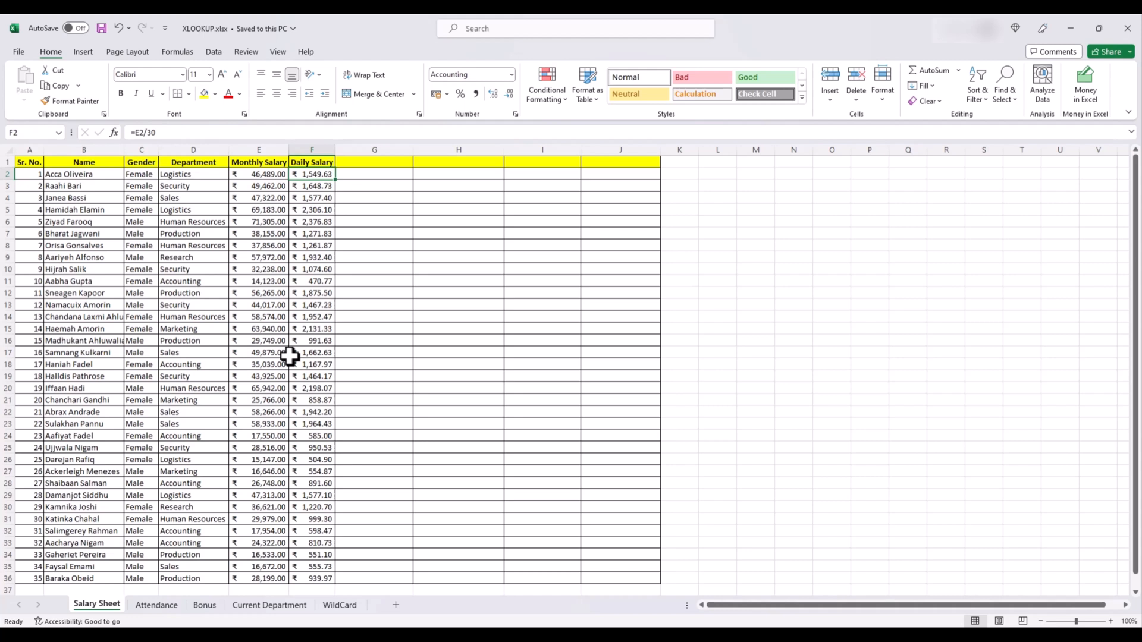
mouse_move(341, 258)
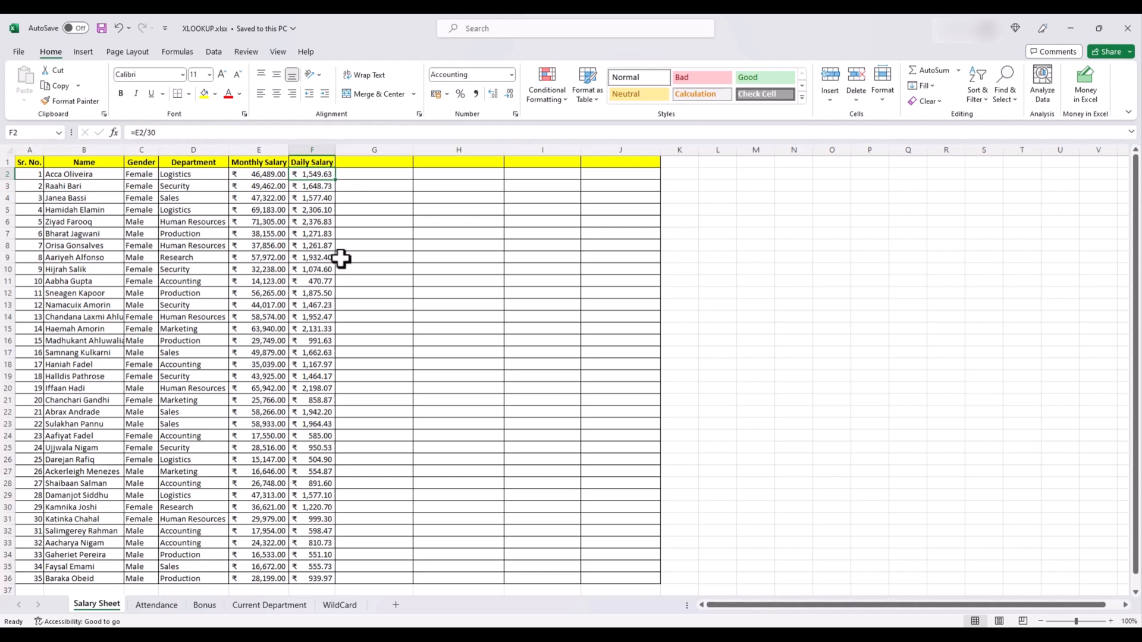
click(375, 162)
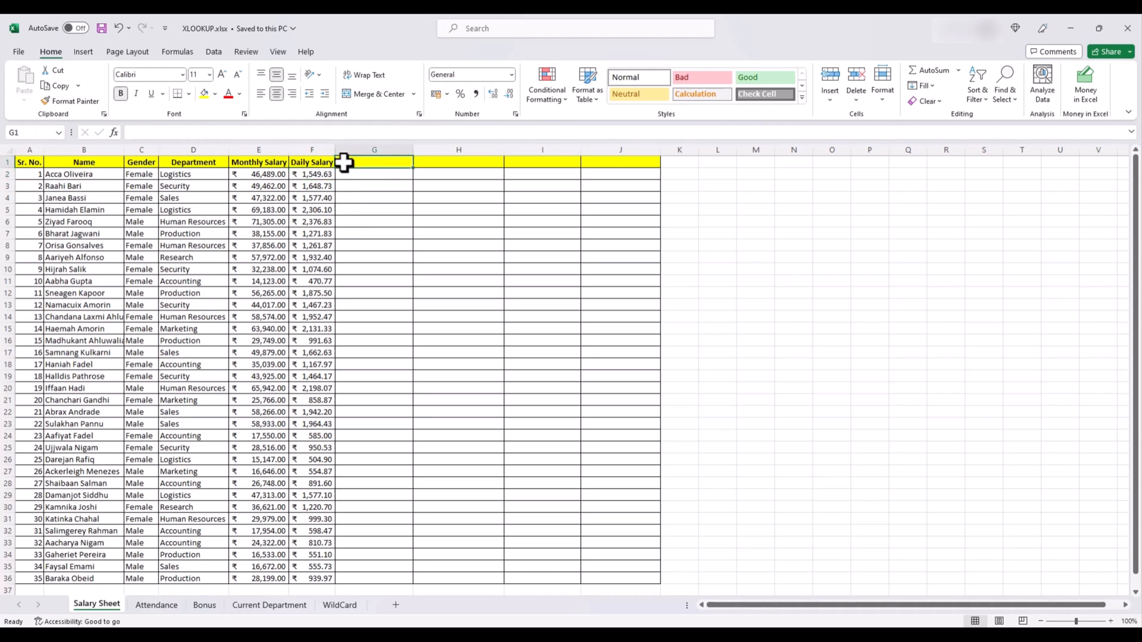
text(Current)
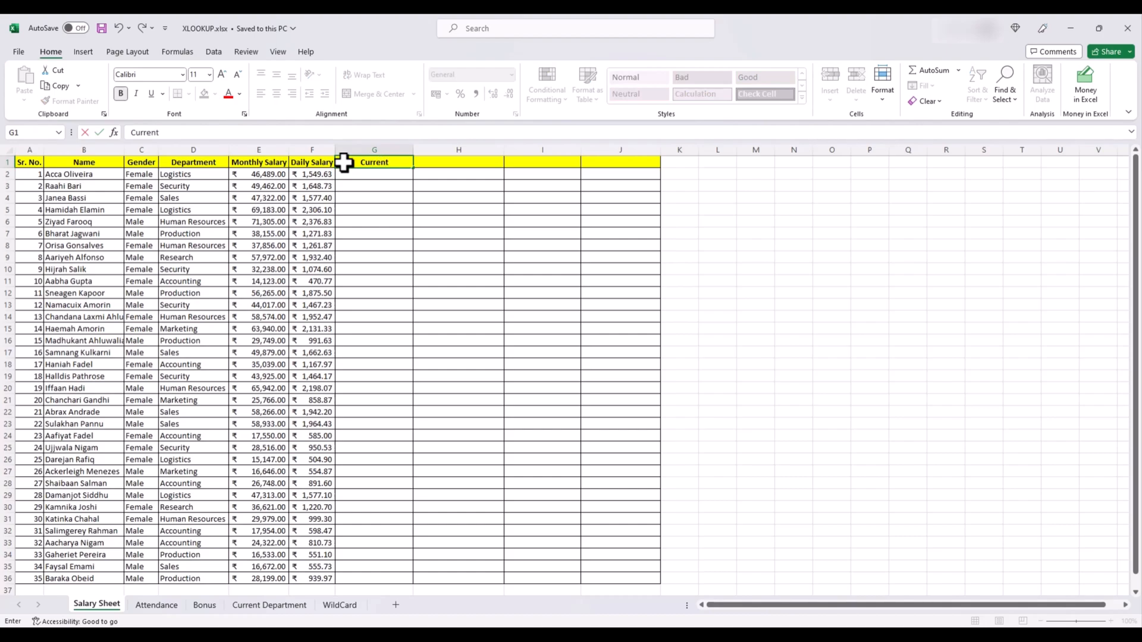
text(Attendance)
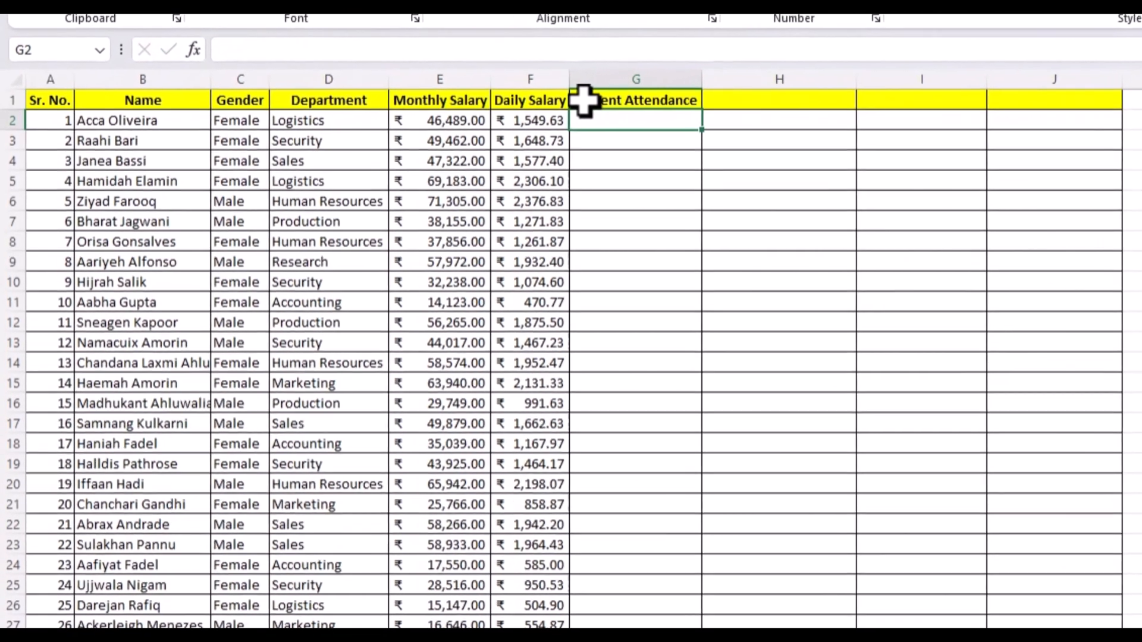
Begin =XLOOKUP( in G2 using the name in B2 and the Attendance sheet's June figures.
text(=xl)
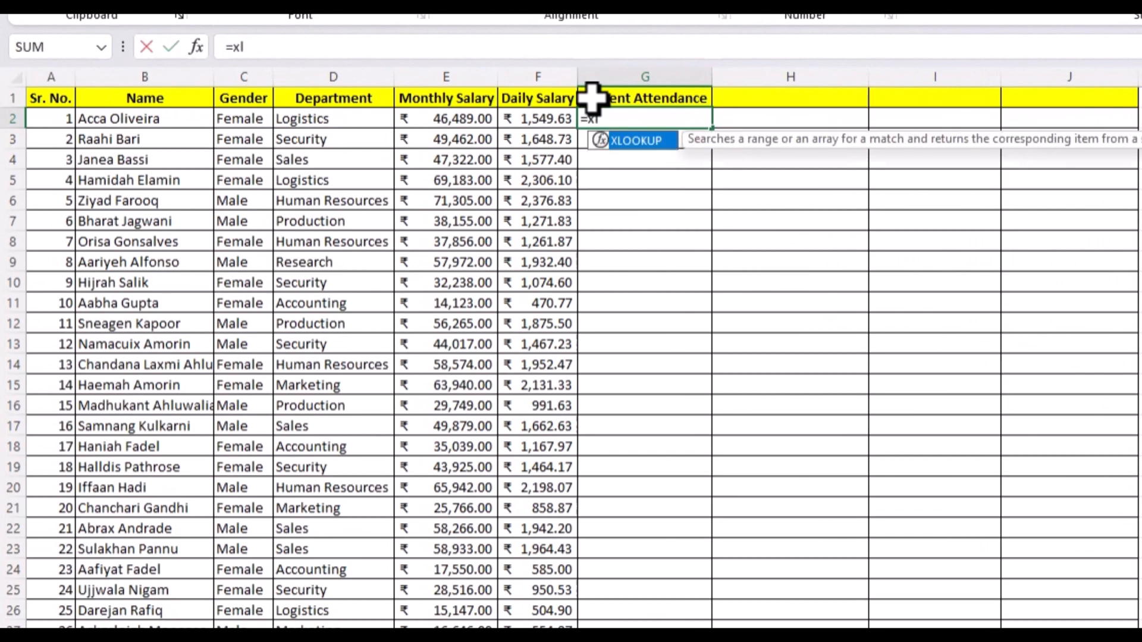
text(XLOOKUP()
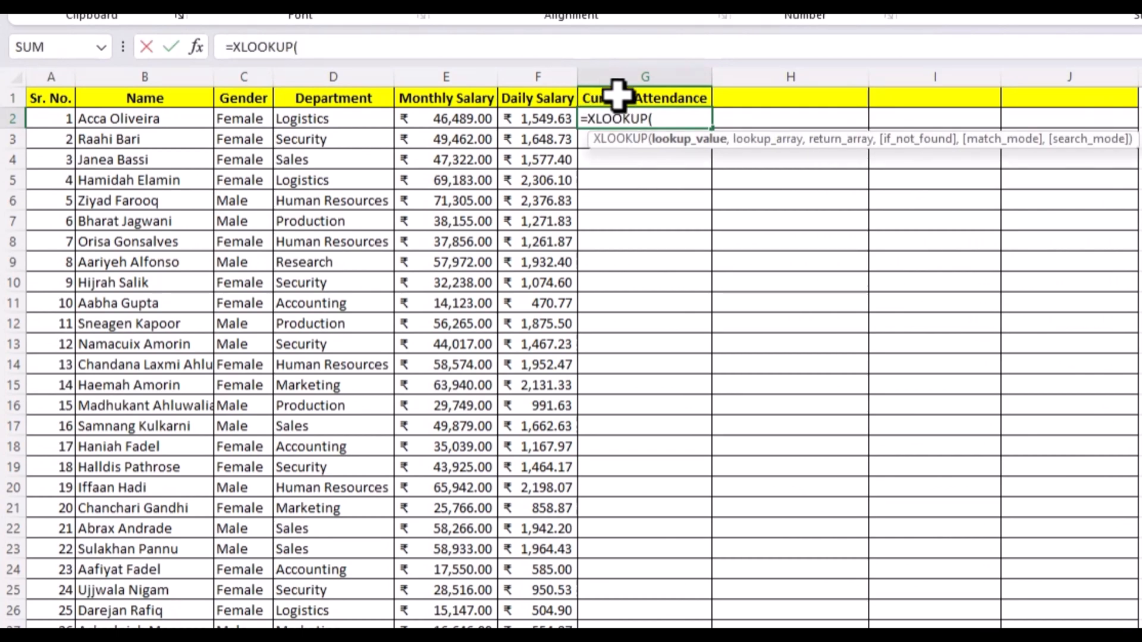
click(83, 173)
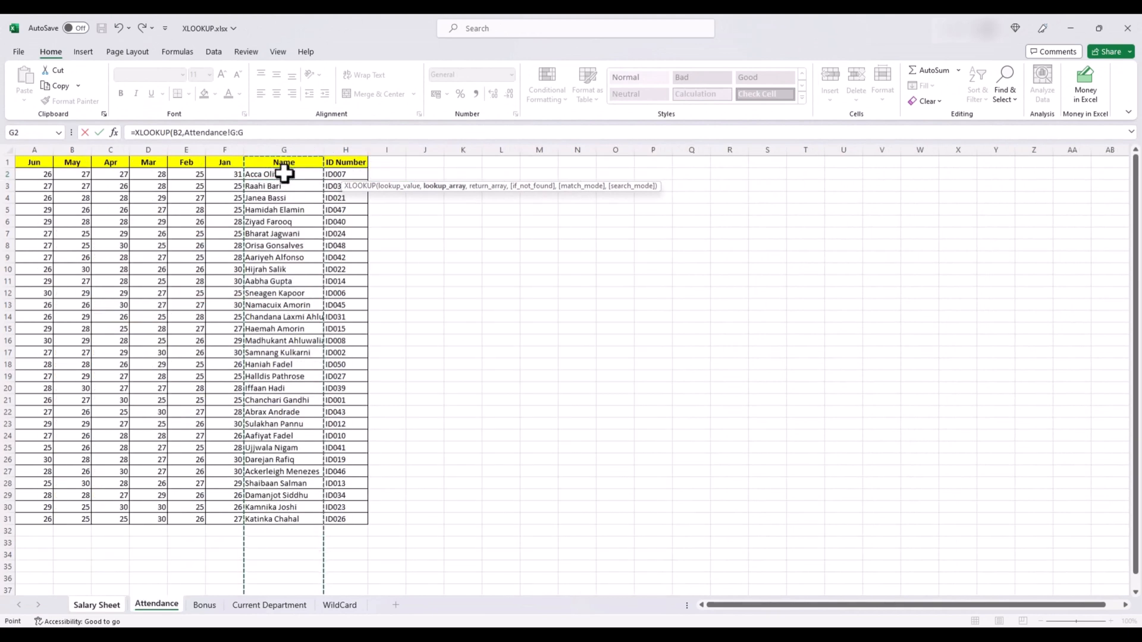
click(34, 174)
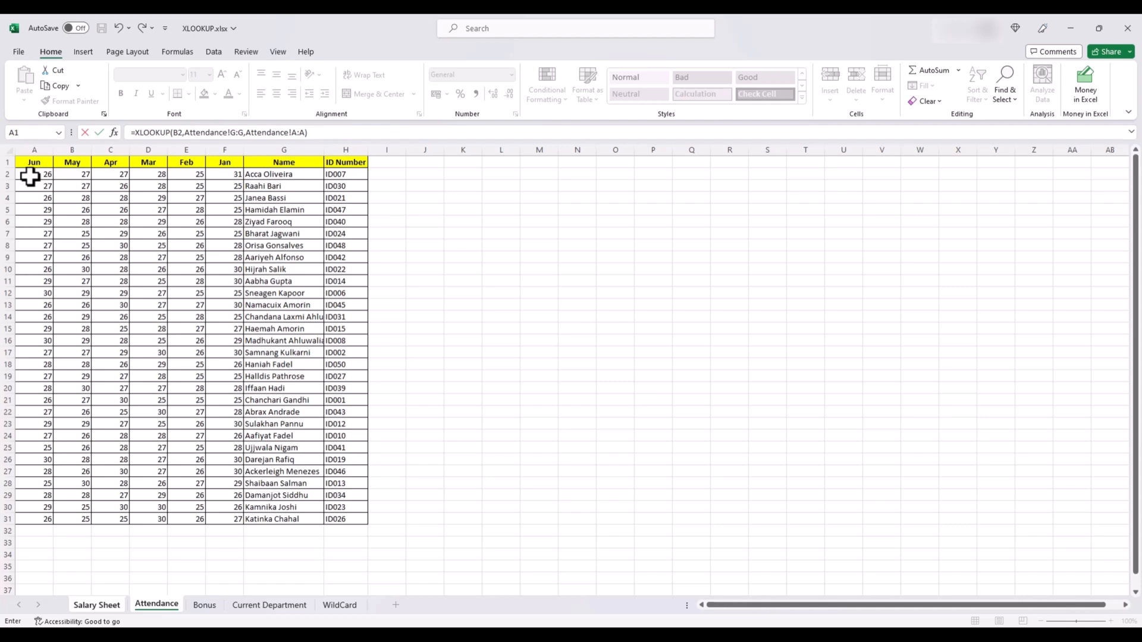
Commit the attendance XLOOKUP and copy G2 down through G36, last five rows showing #N/A.
click(97, 605)
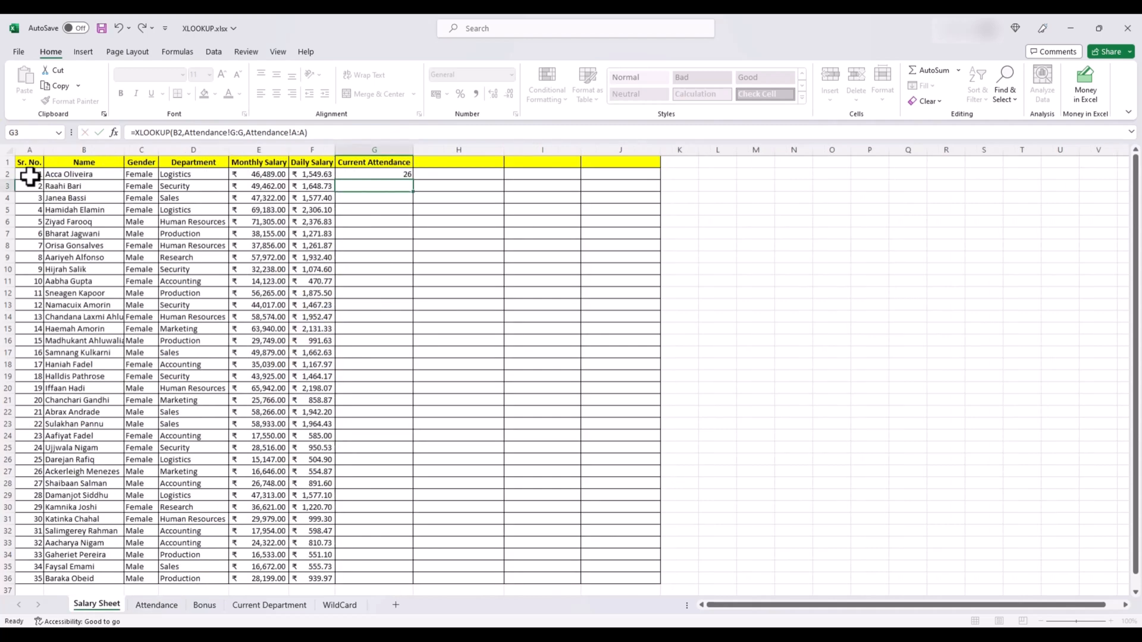
click(375, 173)
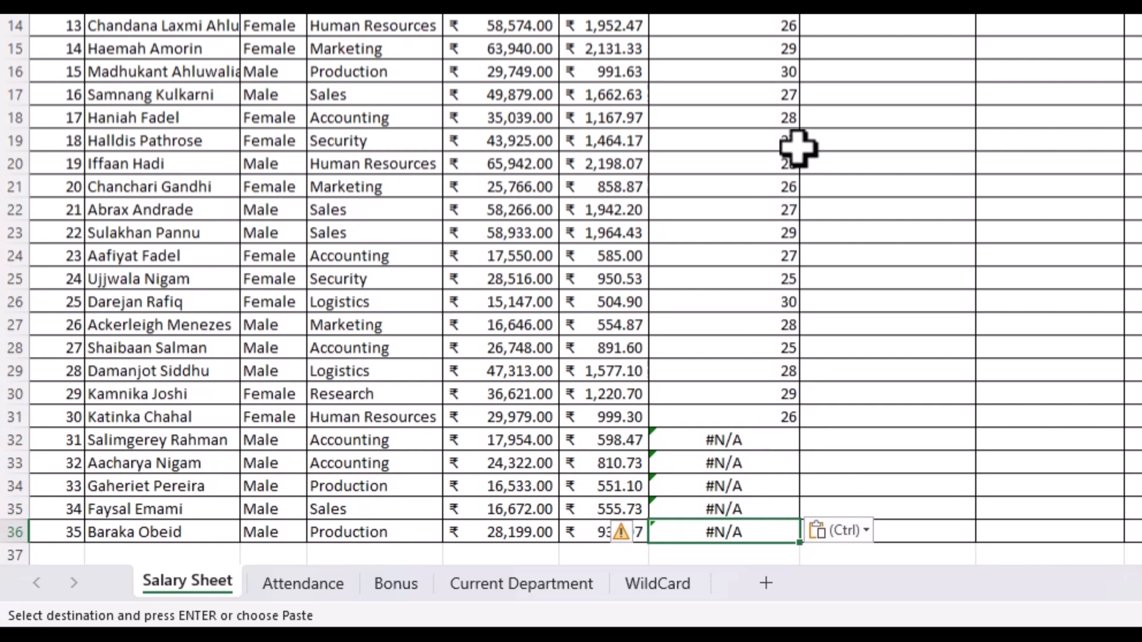
mouse_move(759, 320)
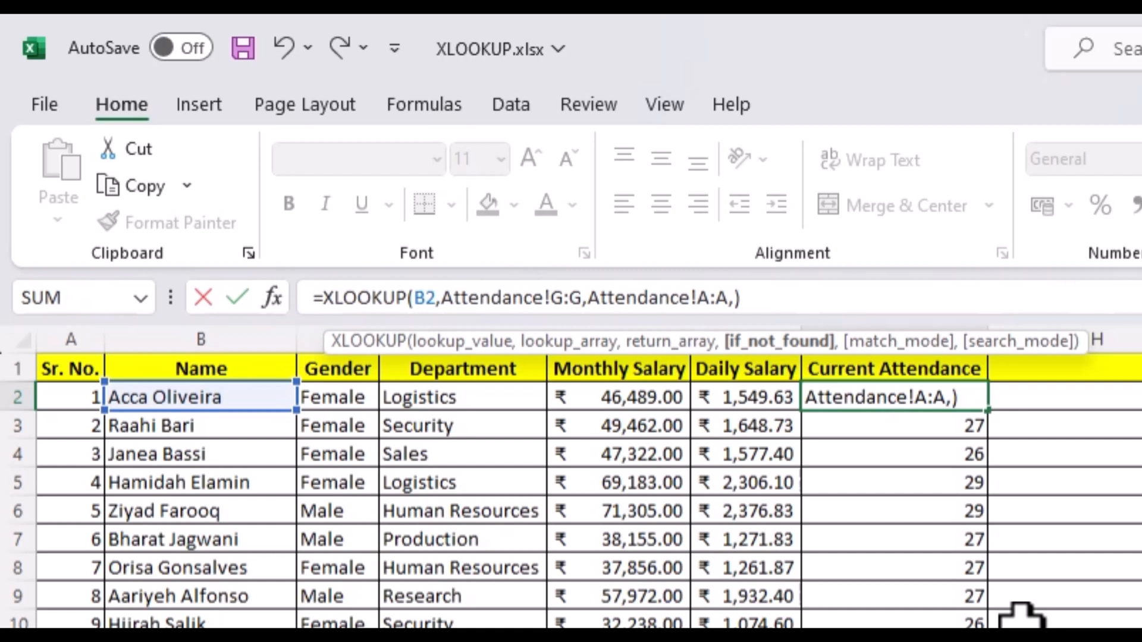
mouse_move(991, 579)
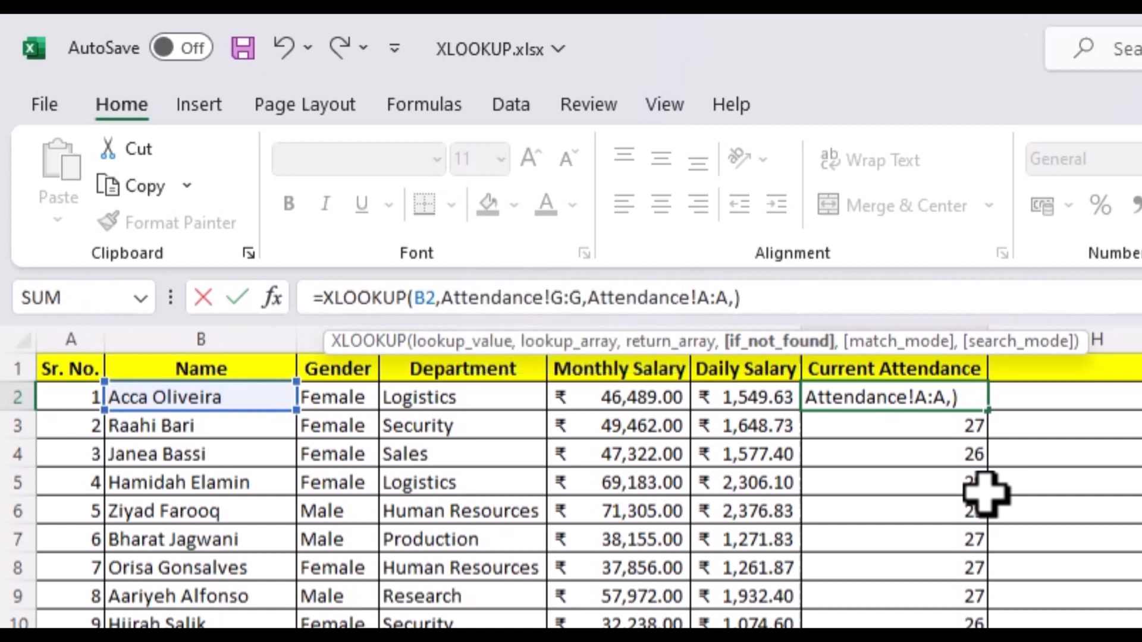
Add "WTF" as the if_not_found argument in G2's XLOOKUP and fill it down the column.
text("")
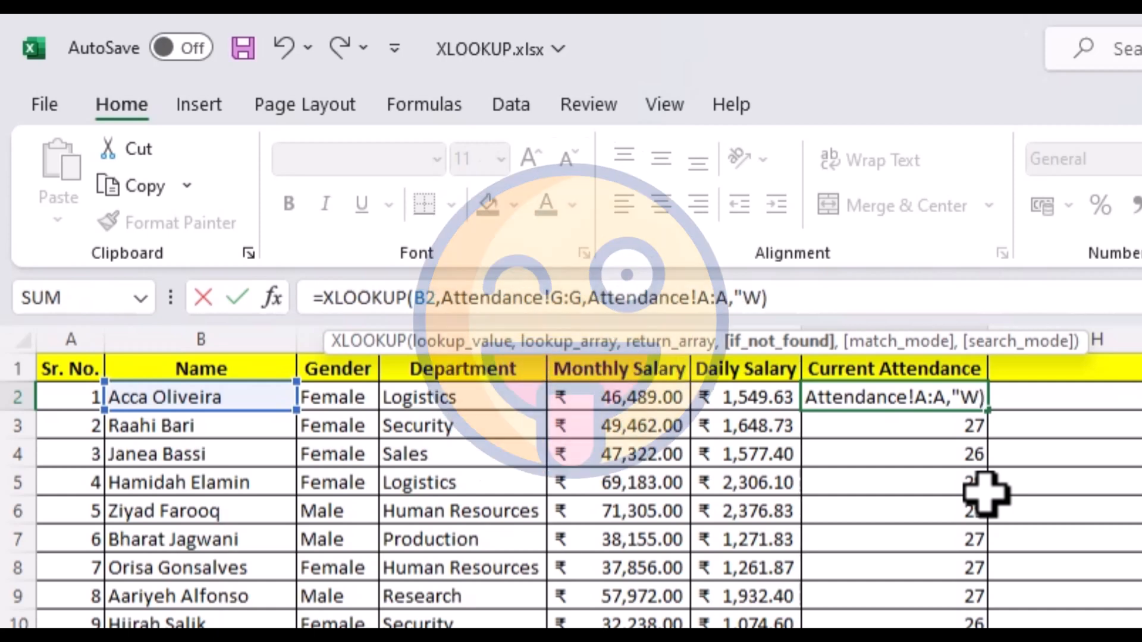
text(TF)
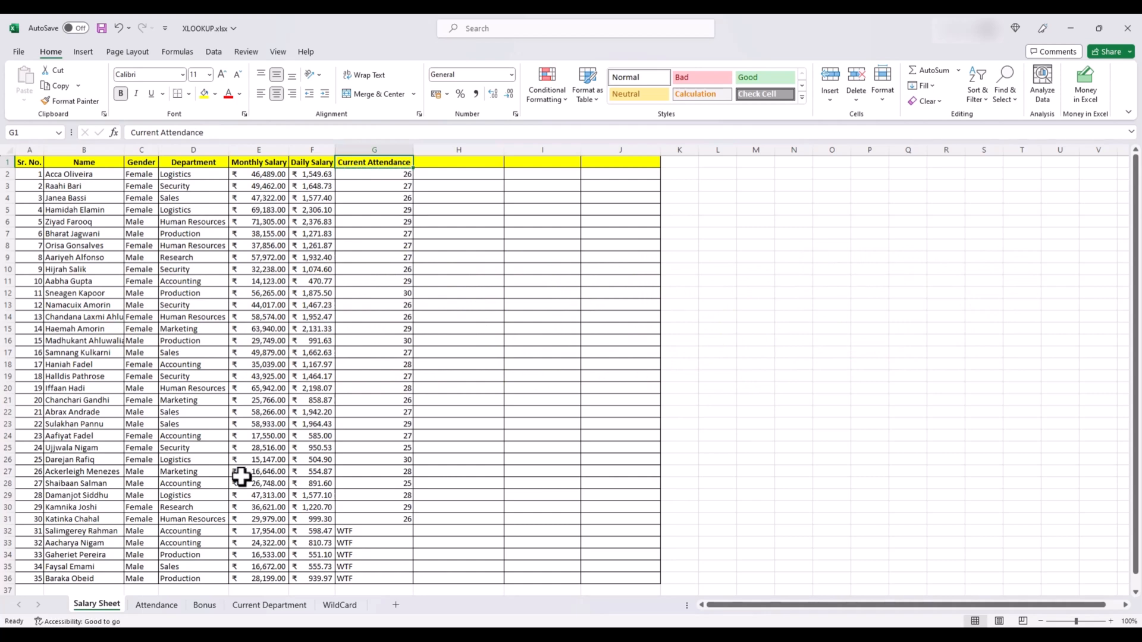
click(205, 610)
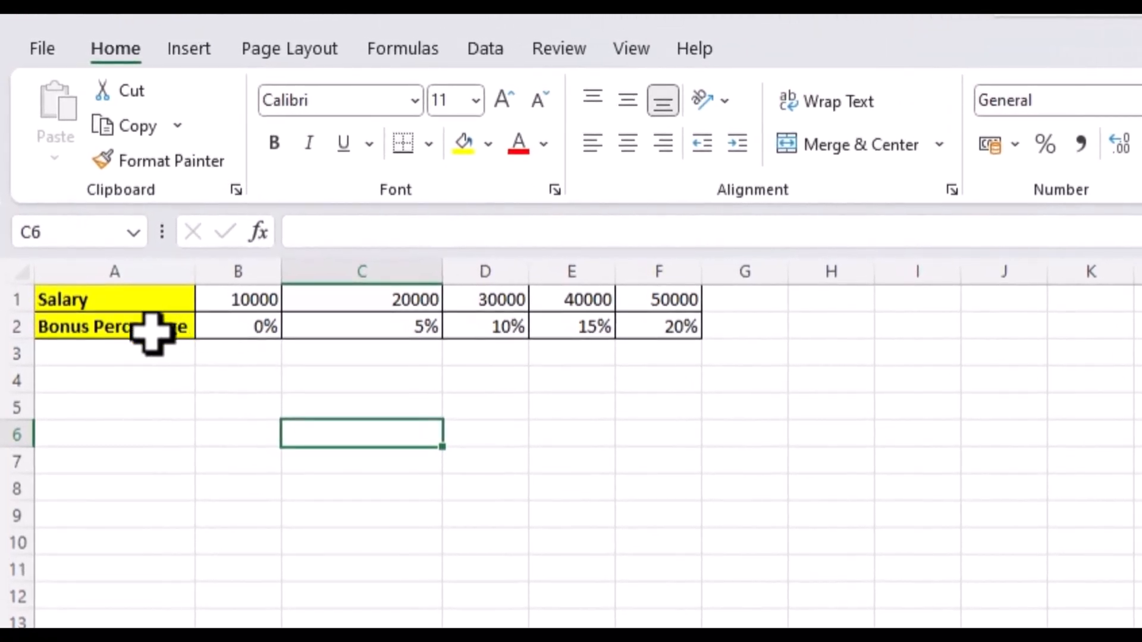
mouse_move(505, 339)
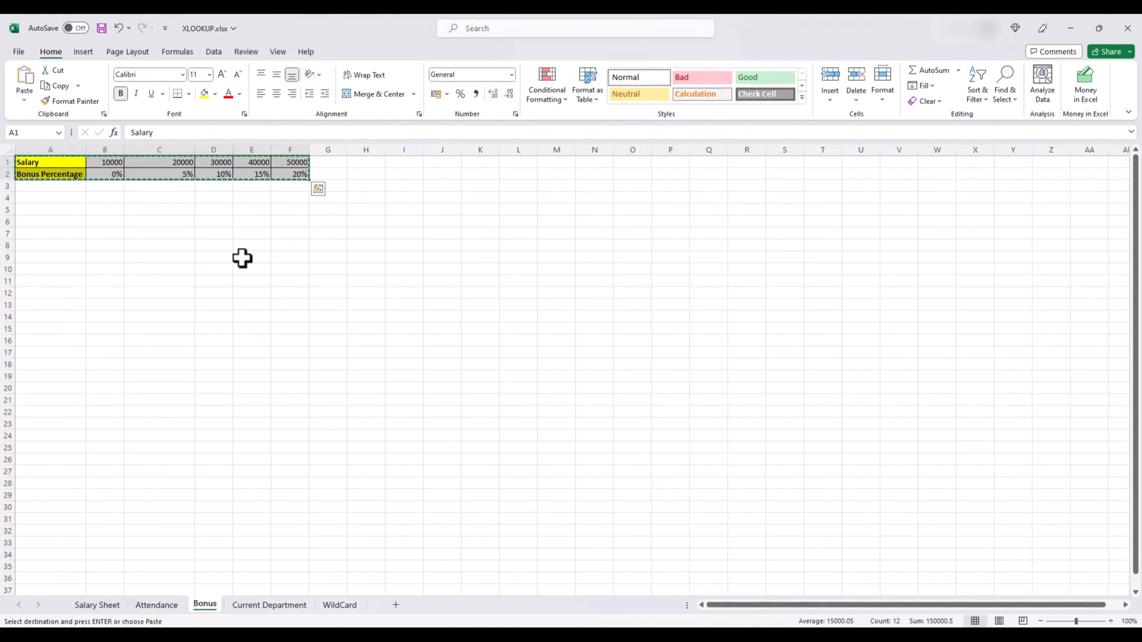
click(251, 257)
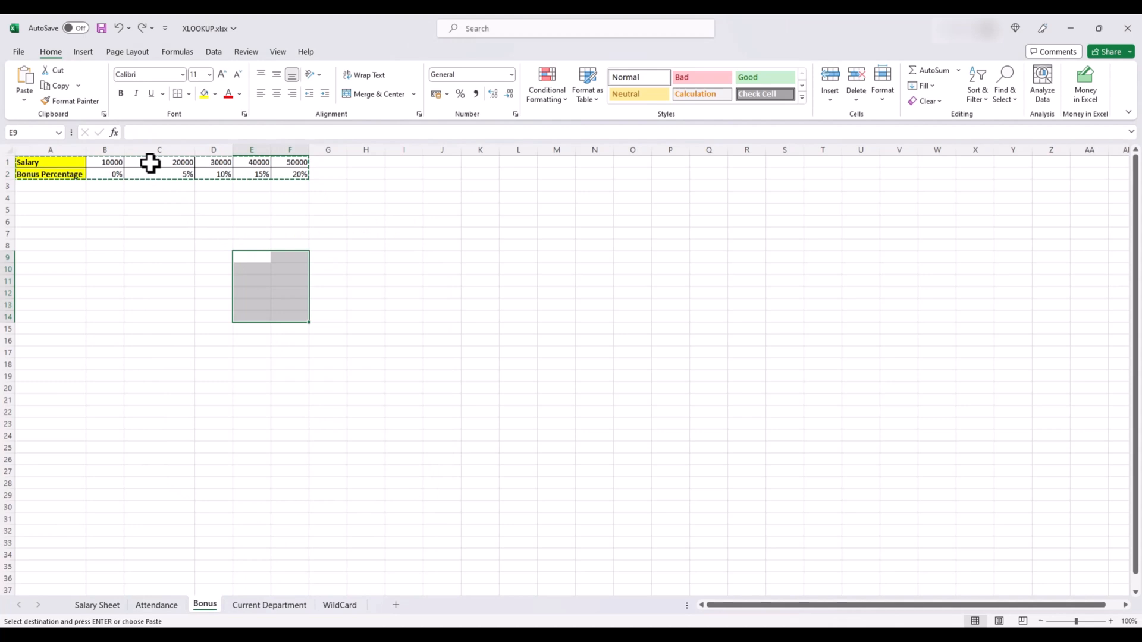
click(159, 162)
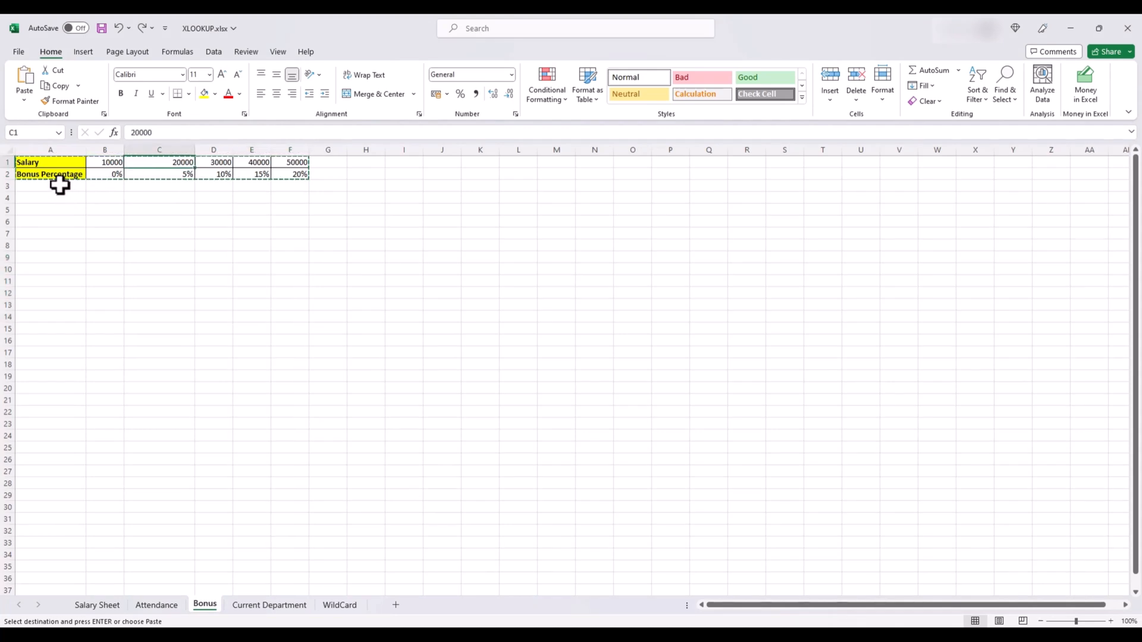
key(Escape)
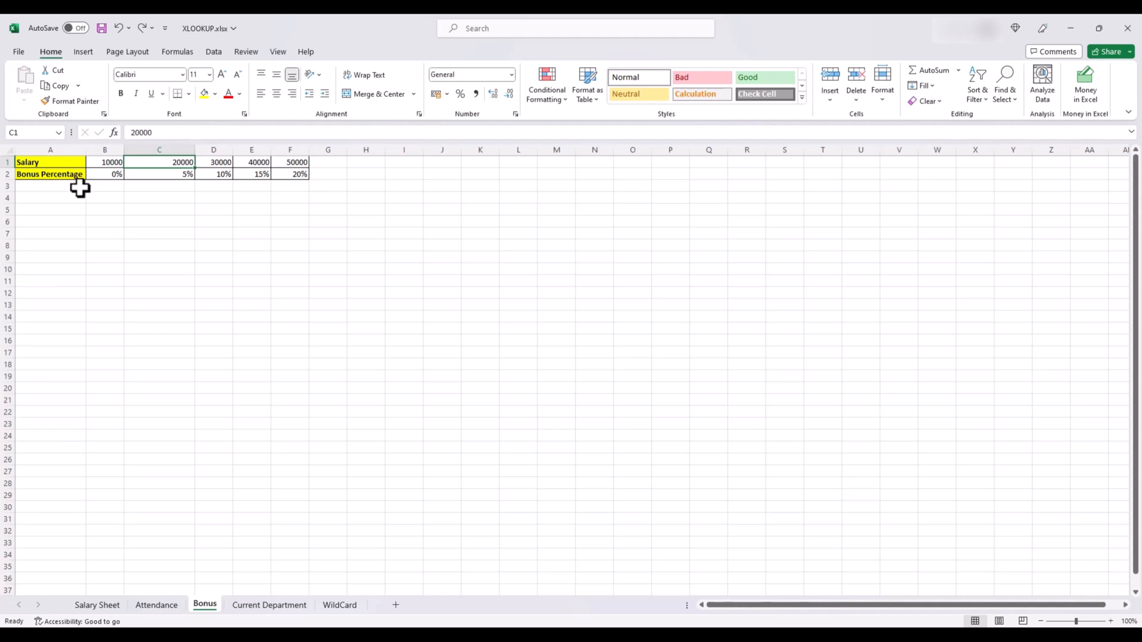
mouse_move(84, 189)
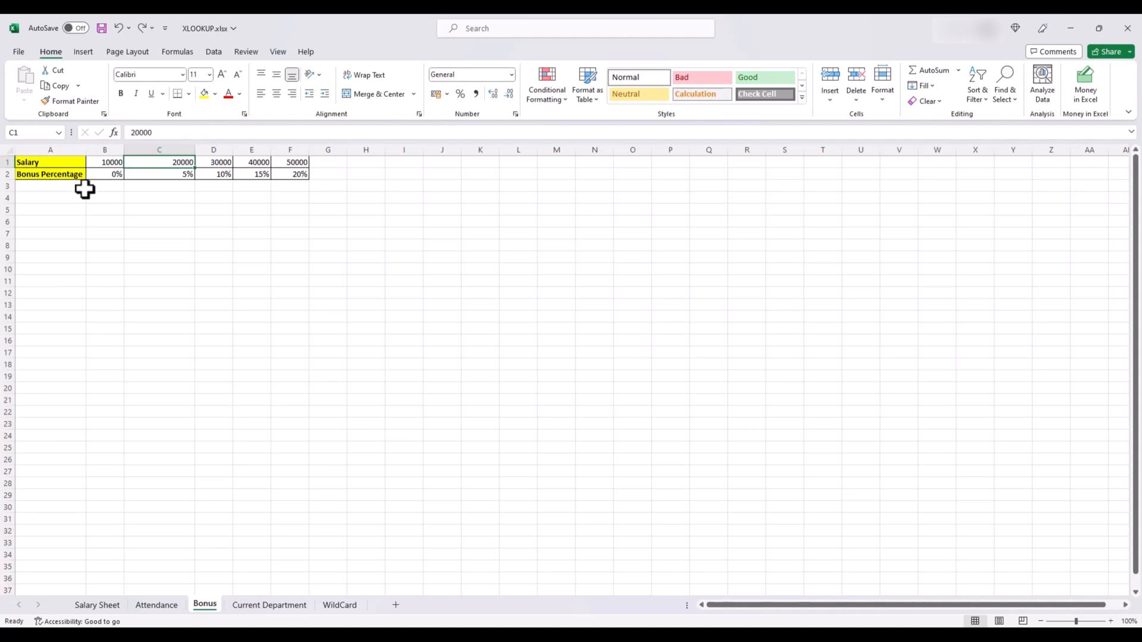
mouse_move(102, 191)
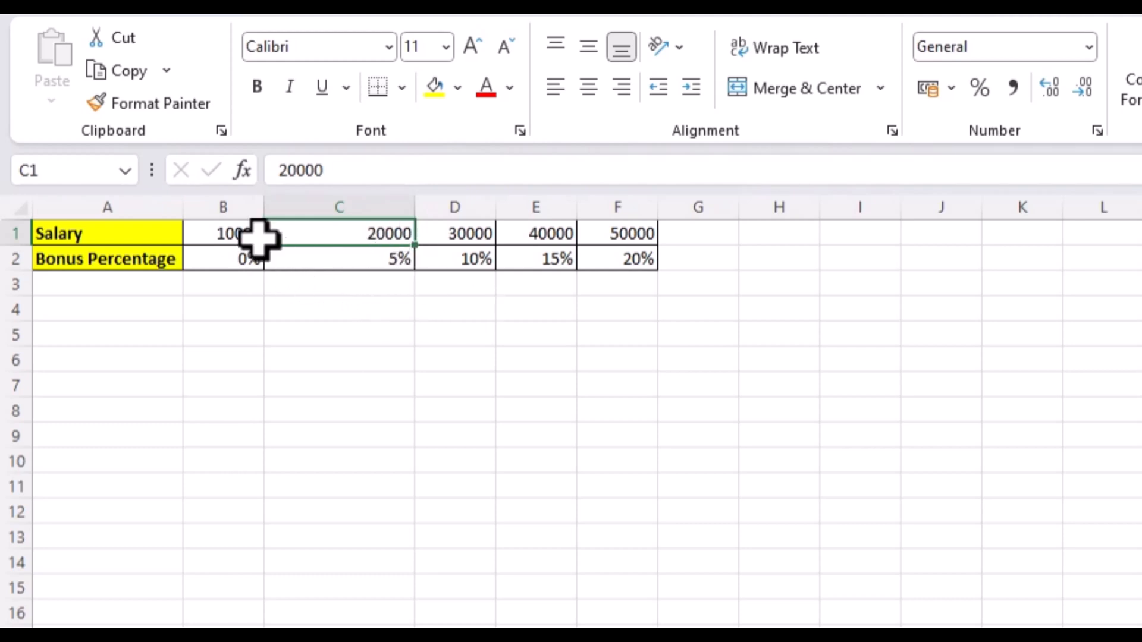
mouse_move(372, 274)
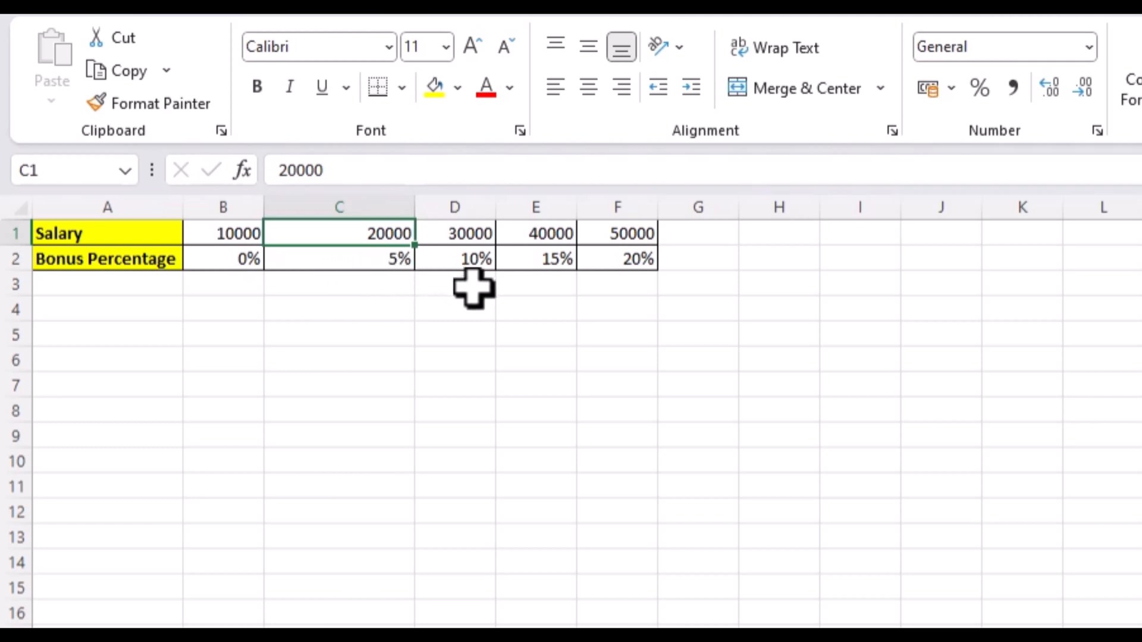
mouse_move(559, 295)
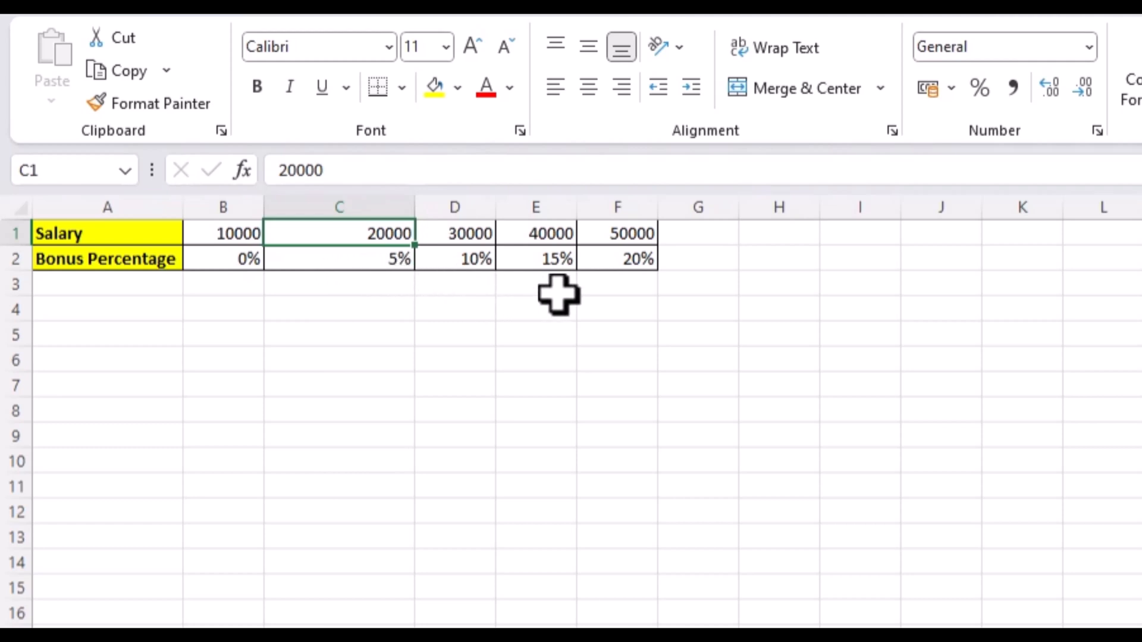
mouse_move(622, 300)
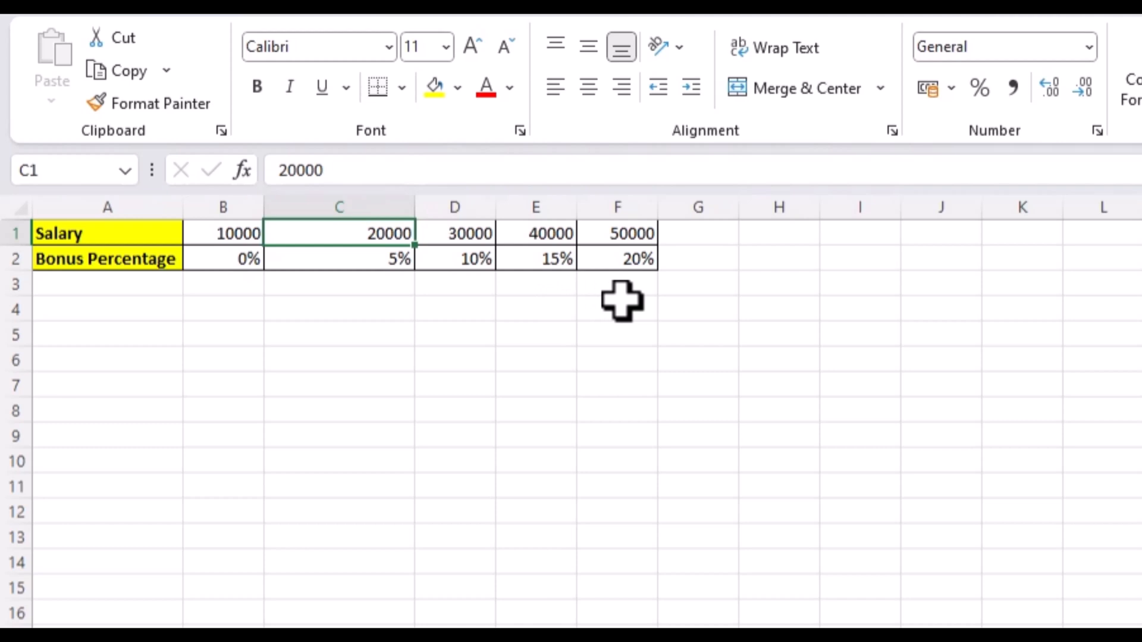
mouse_move(627, 292)
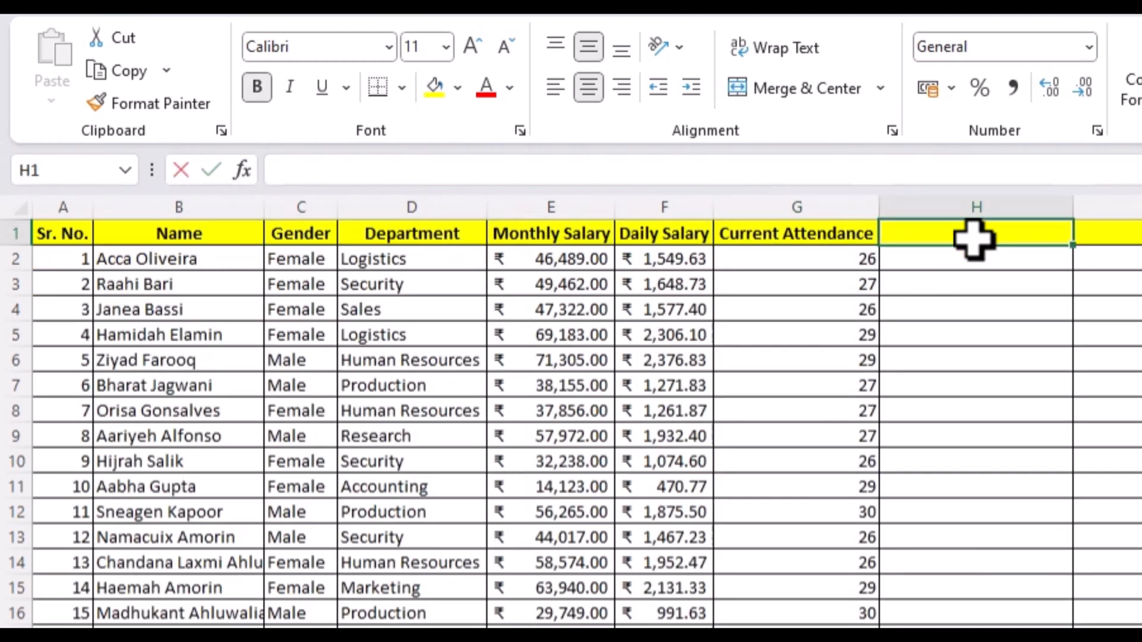
Head H1 'Annual Bonus' and start an XLOOKUP on monthly salary E2 against the locked Bonus band row.
text(Annual Bonus)
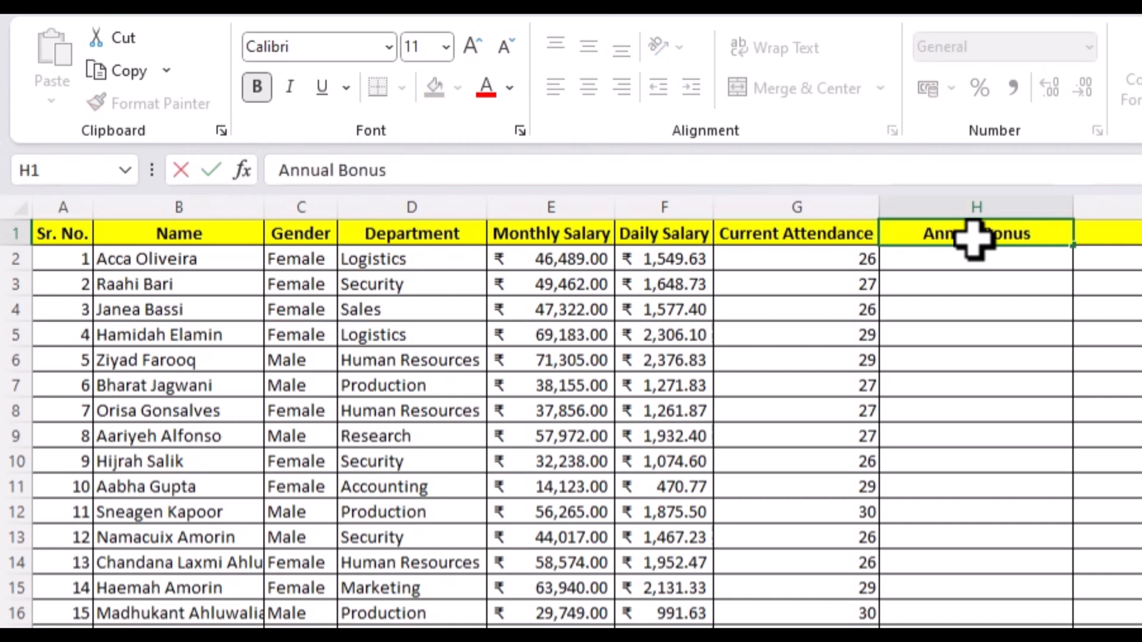
text(=xl)
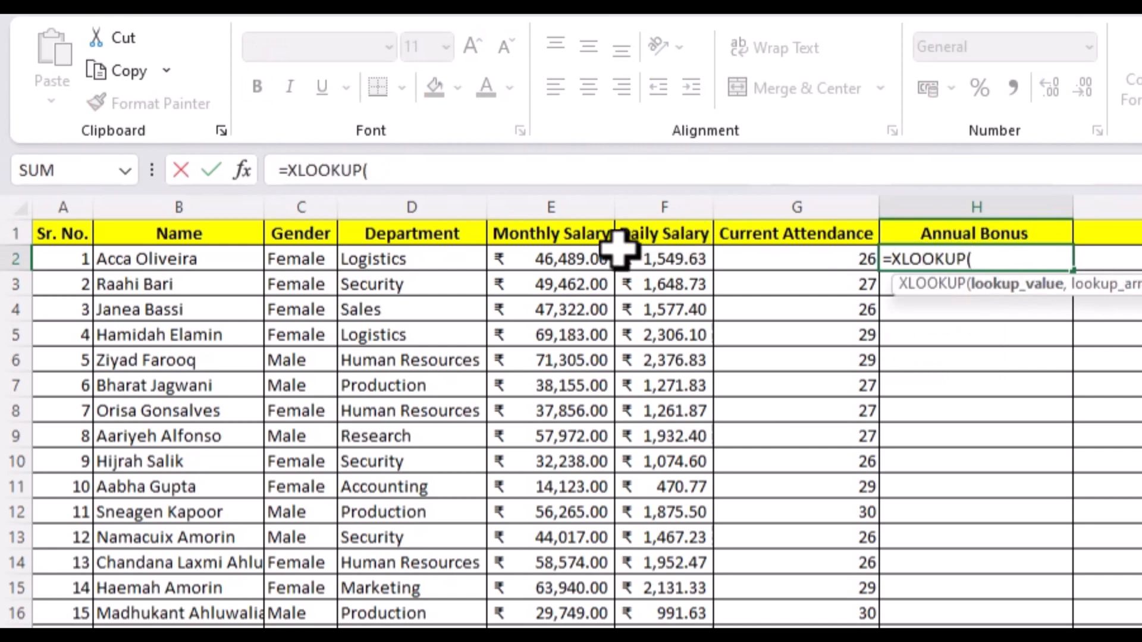
click(551, 258)
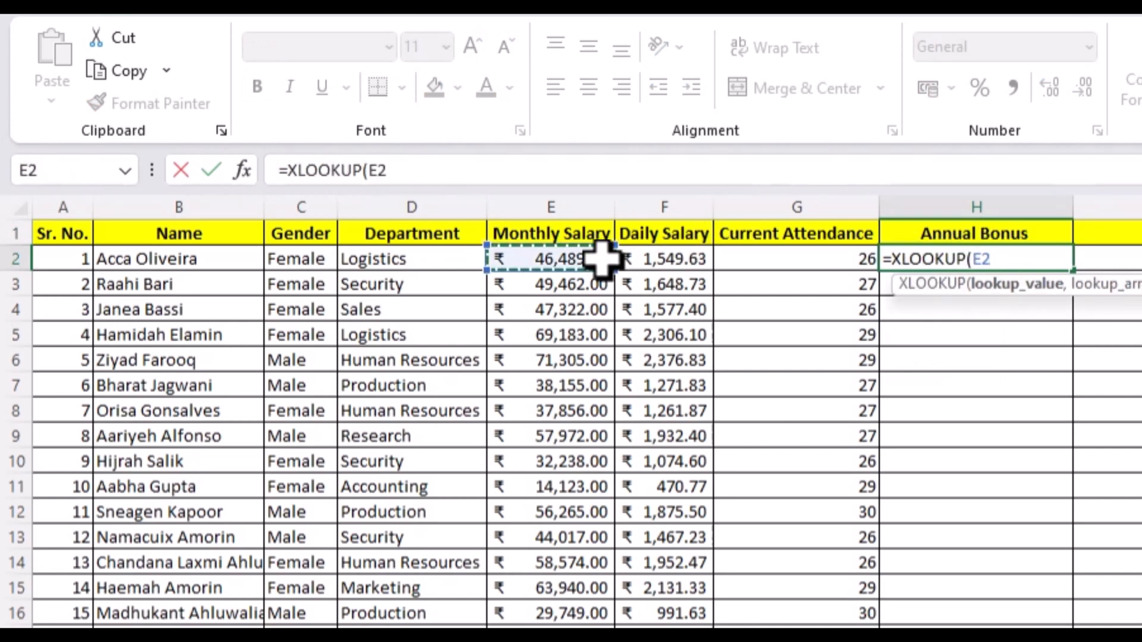
text(,Bonus!A1:F1)
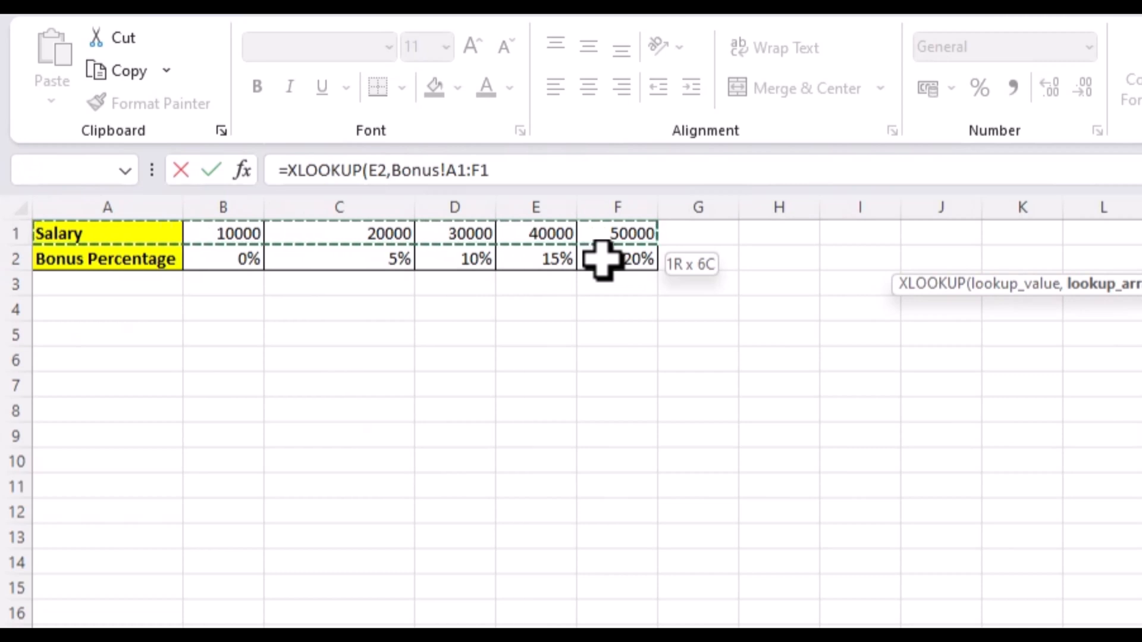
key(f4)
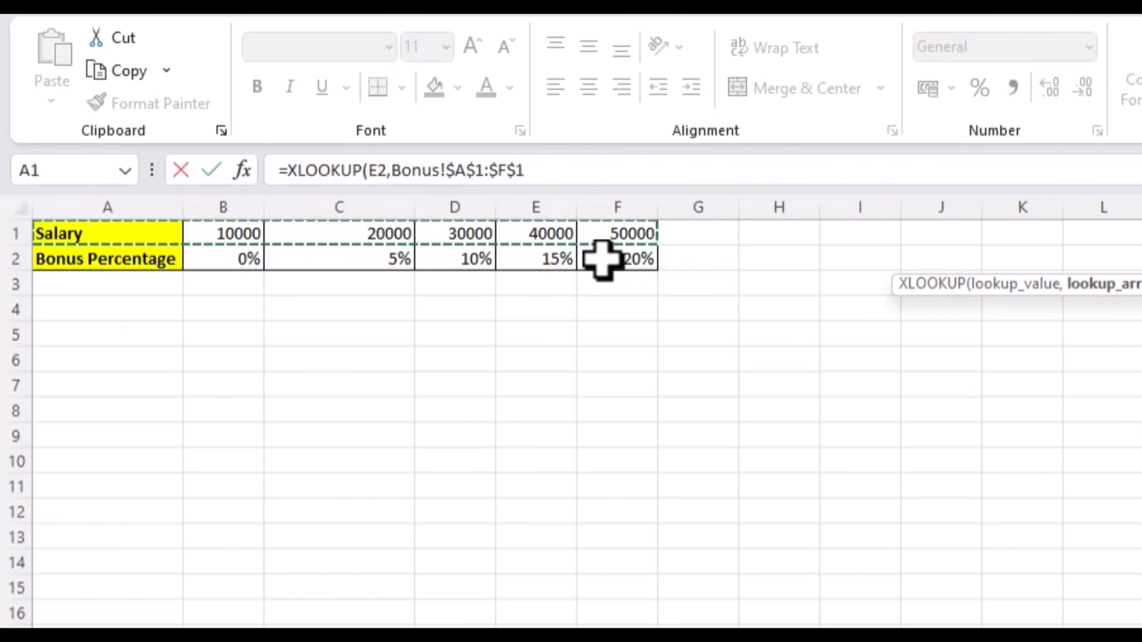
Finish the bonus XLOOKUP with "" if not found and match mode -1, fill down, and head I1 'Salary'.
text(,Bonus!$A$2:$F$2,)
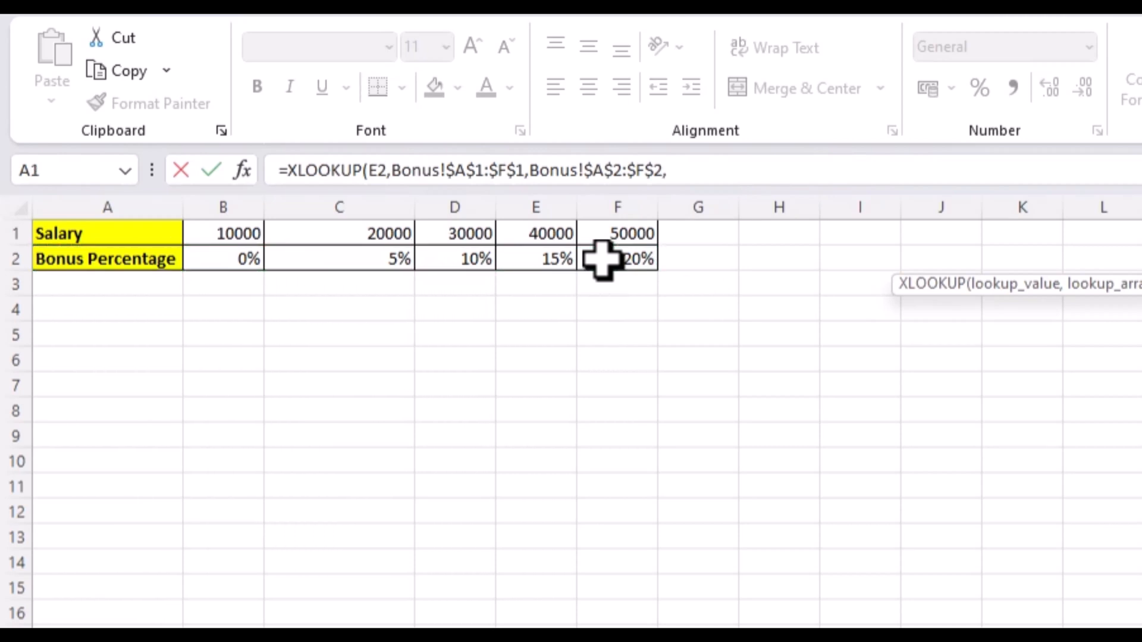
text("")
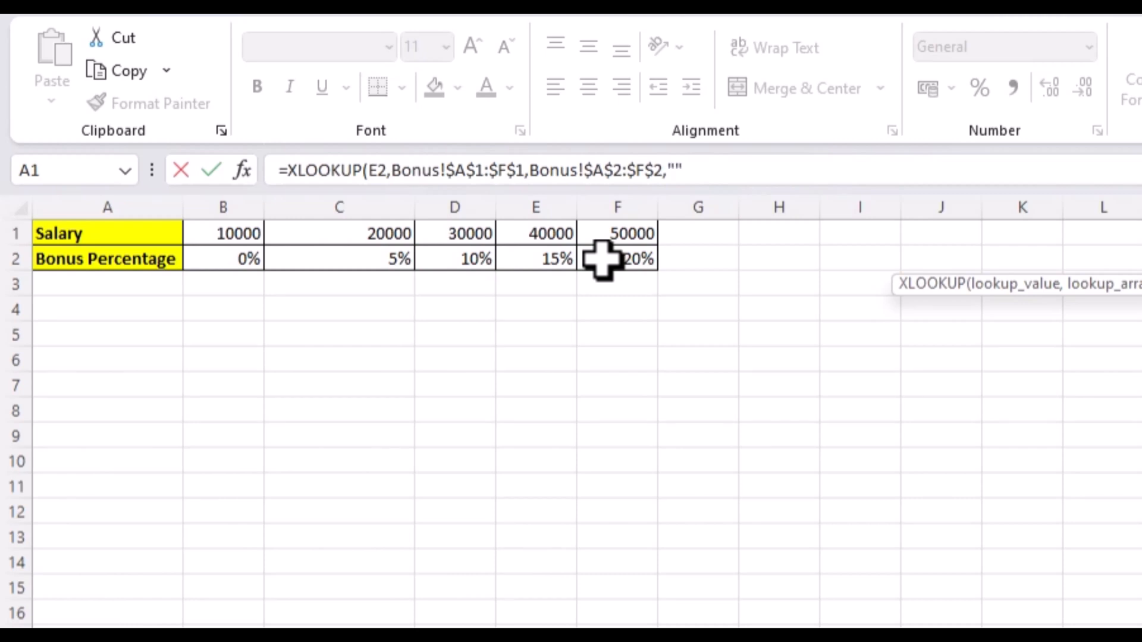
text(,)
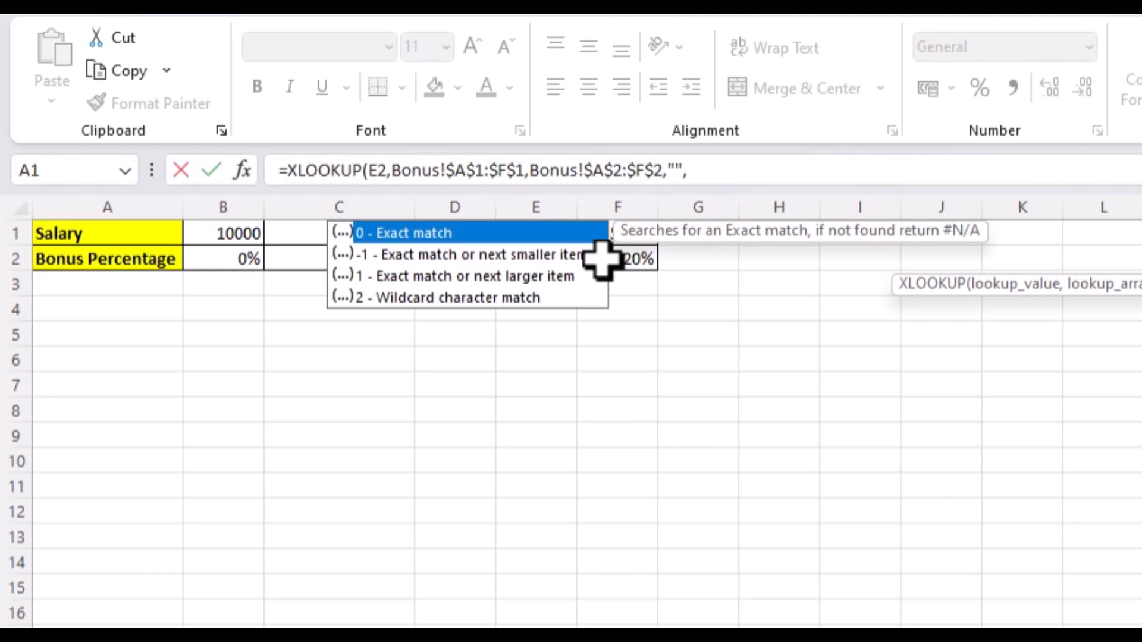
mouse_move(611, 291)
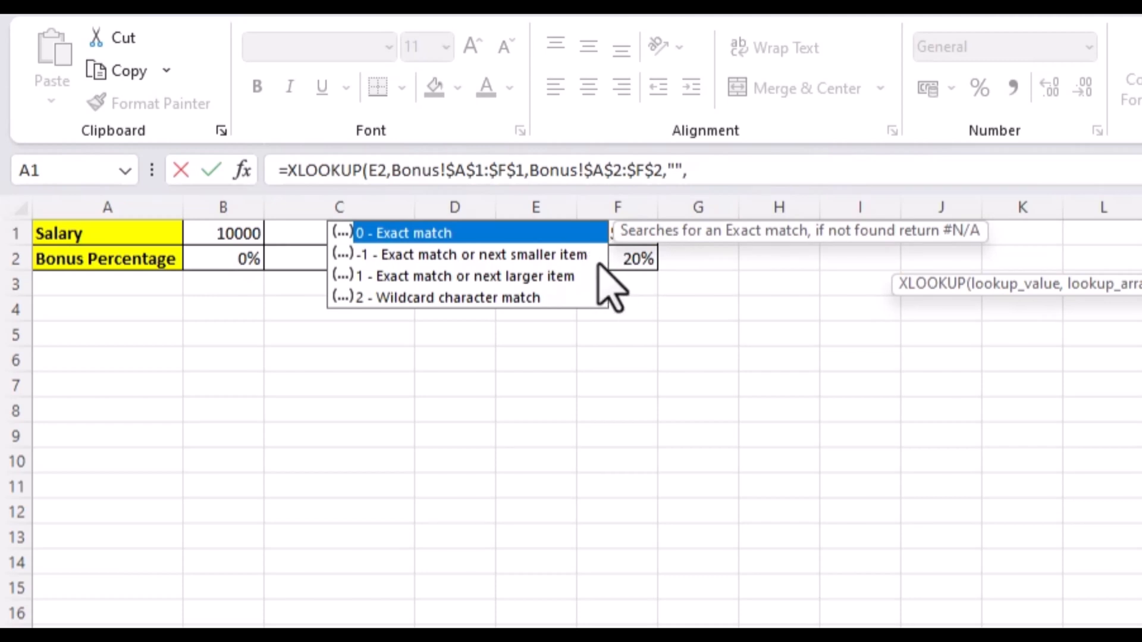
mouse_move(593, 280)
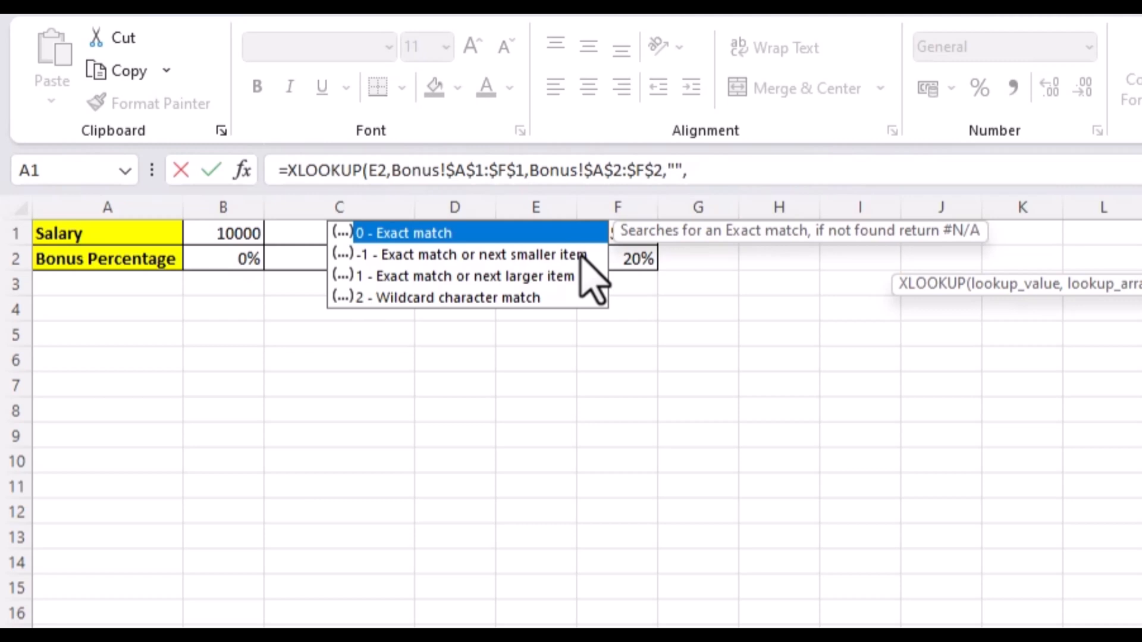
mouse_move(484, 270)
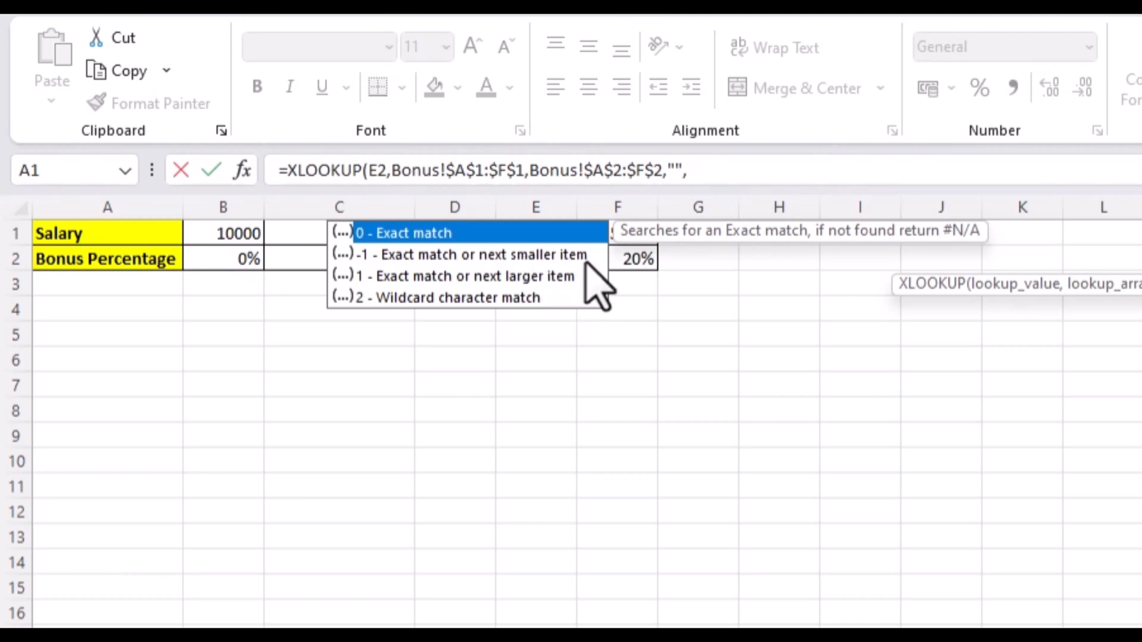
text(-1)
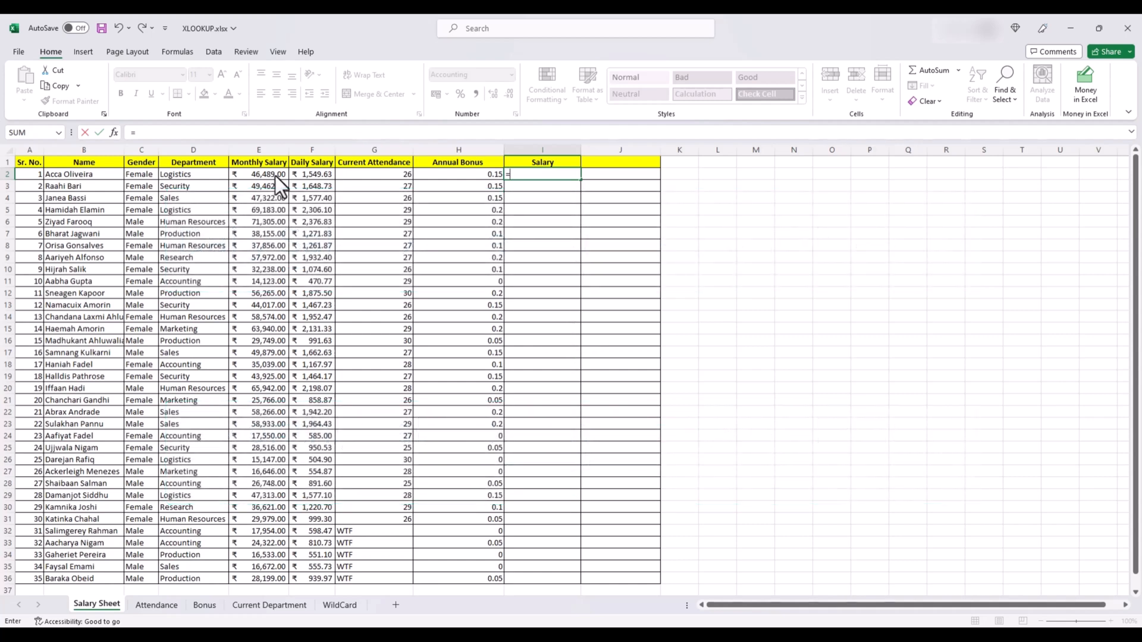
Enter a SUM formula in I2 combining salary and bonus and copy it down column I.
text(SUM()
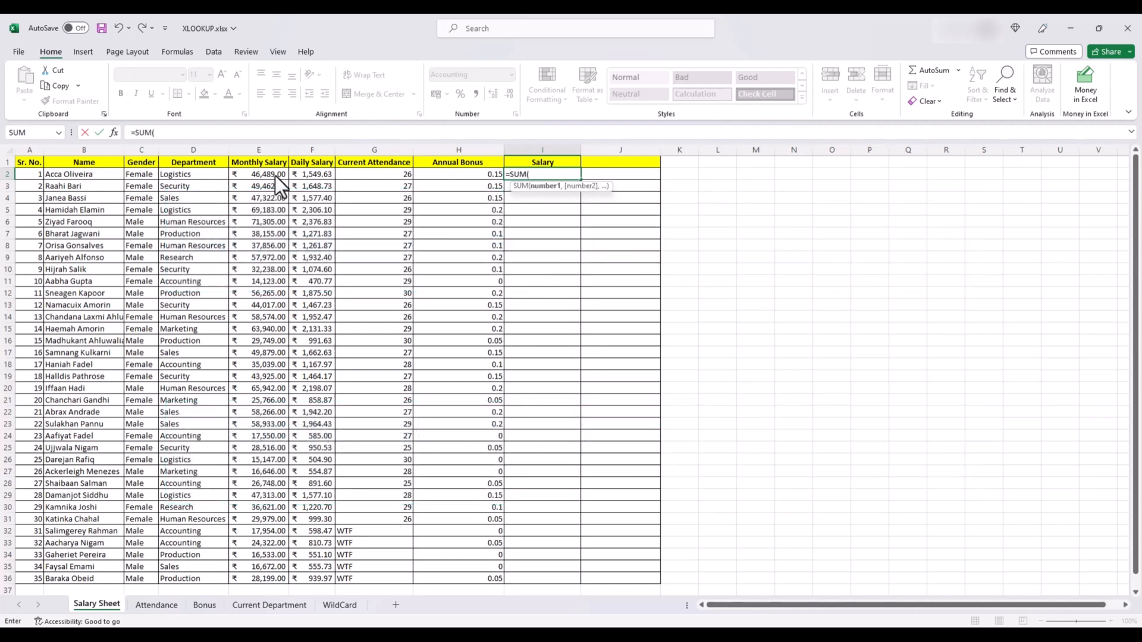
click(458, 174)
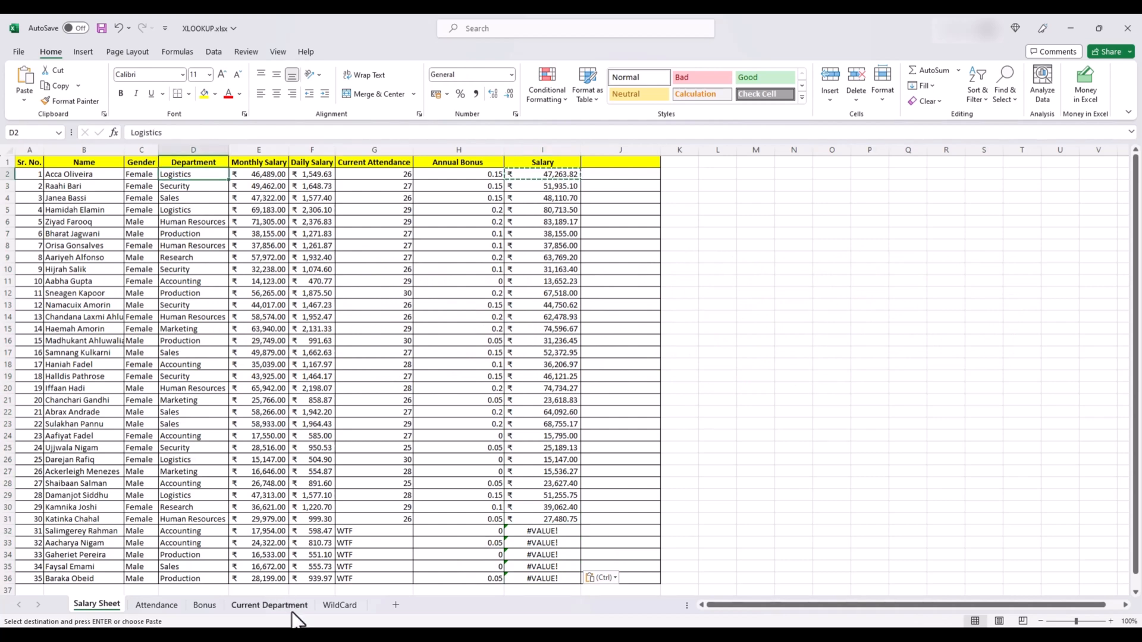
Review transferred employees' IDs and names on Current Department, then return to the Salary Sheet with a Department heading.
click(269, 604)
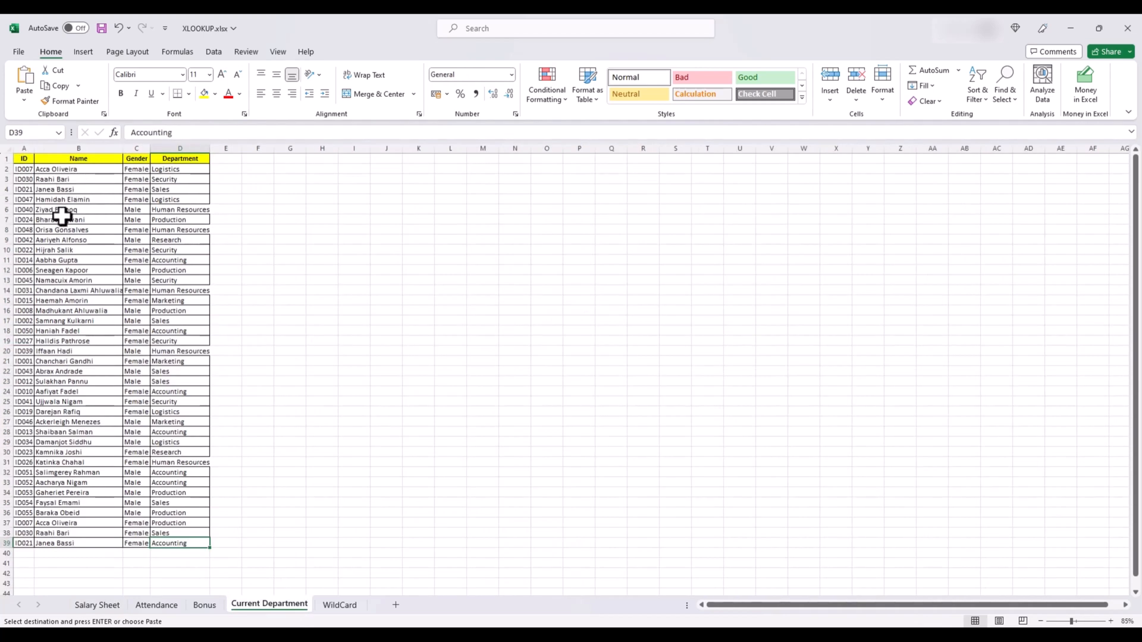
mouse_move(125, 404)
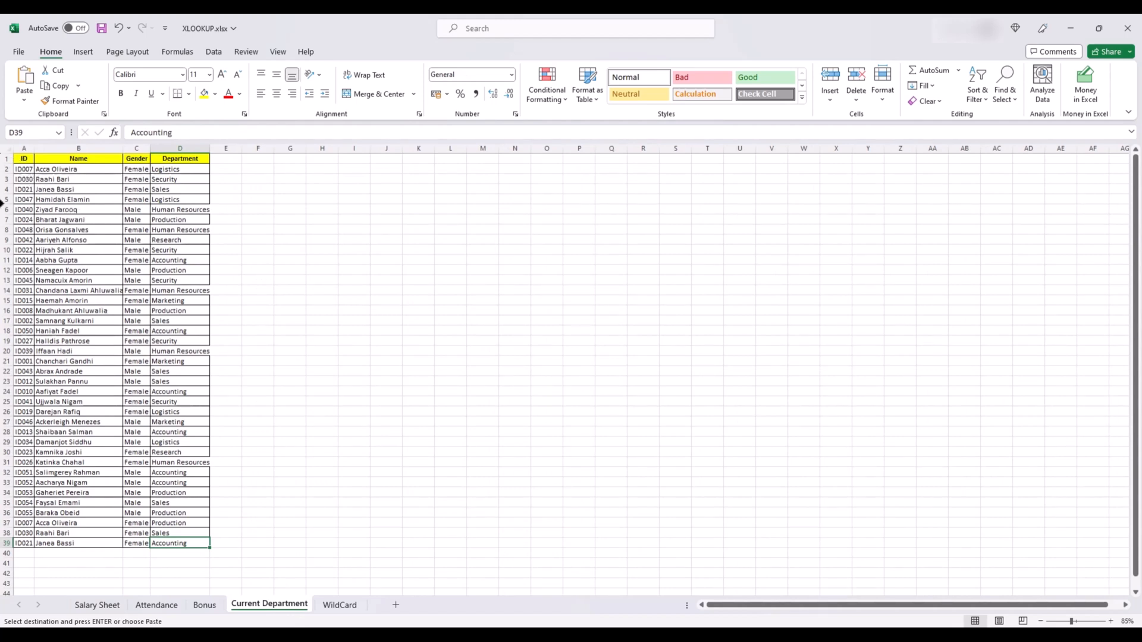
mouse_move(65, 333)
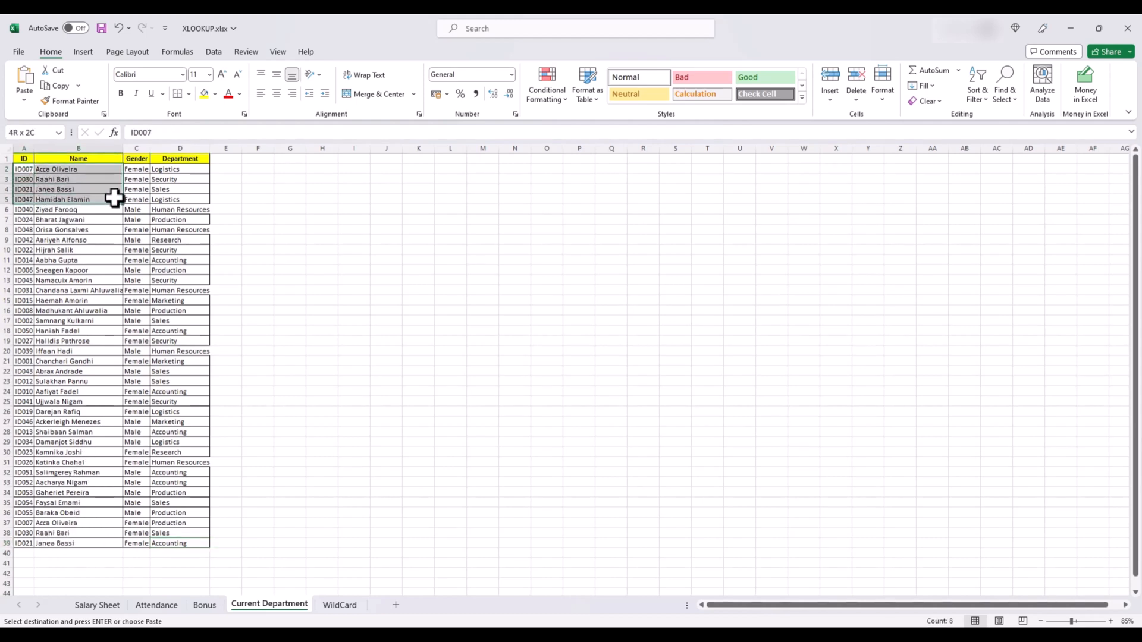
click(24, 523)
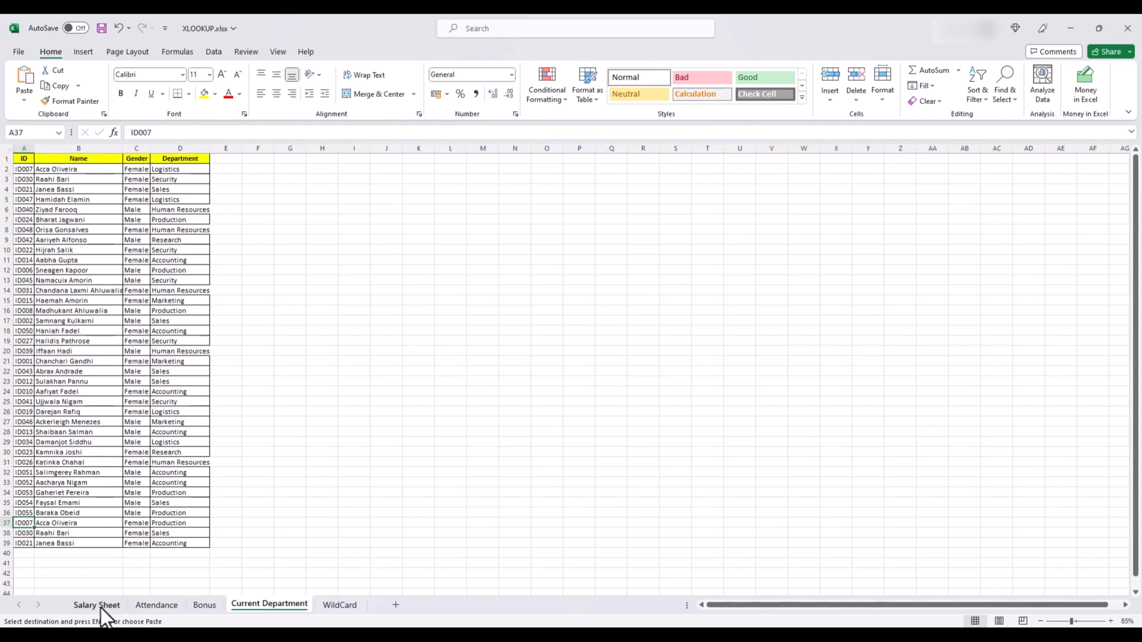
click(97, 605)
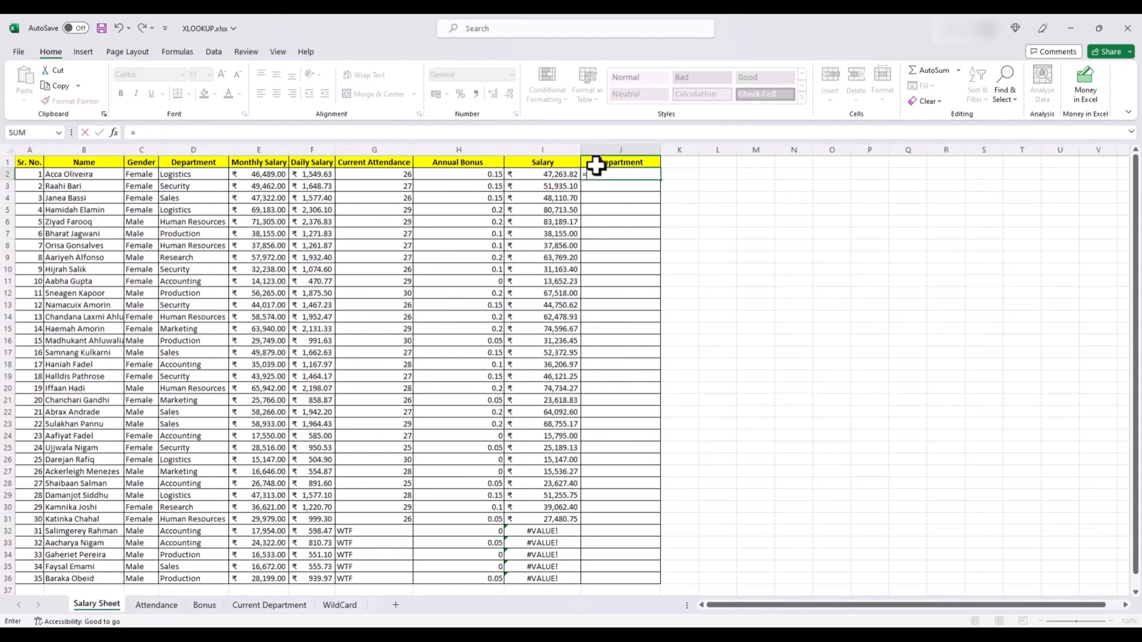
Enter =XLOOKUP(B2,'Current Department'!B:B,'Current Department'!D:D,"",0,-1) in J2 and fill down to row 36.
click(83, 173)
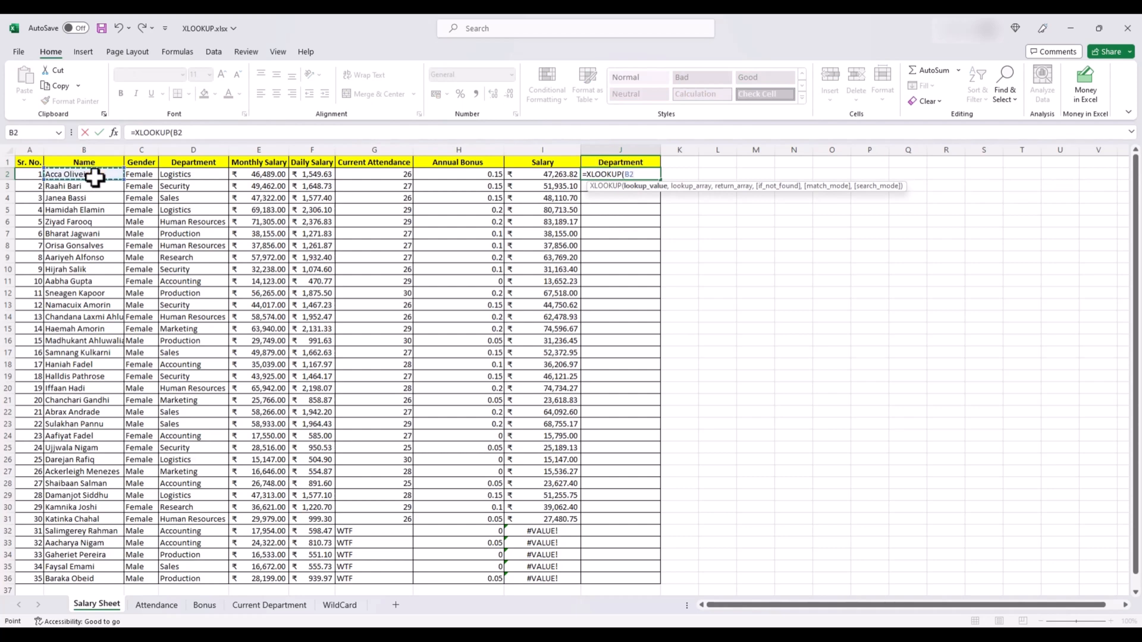
text(,)
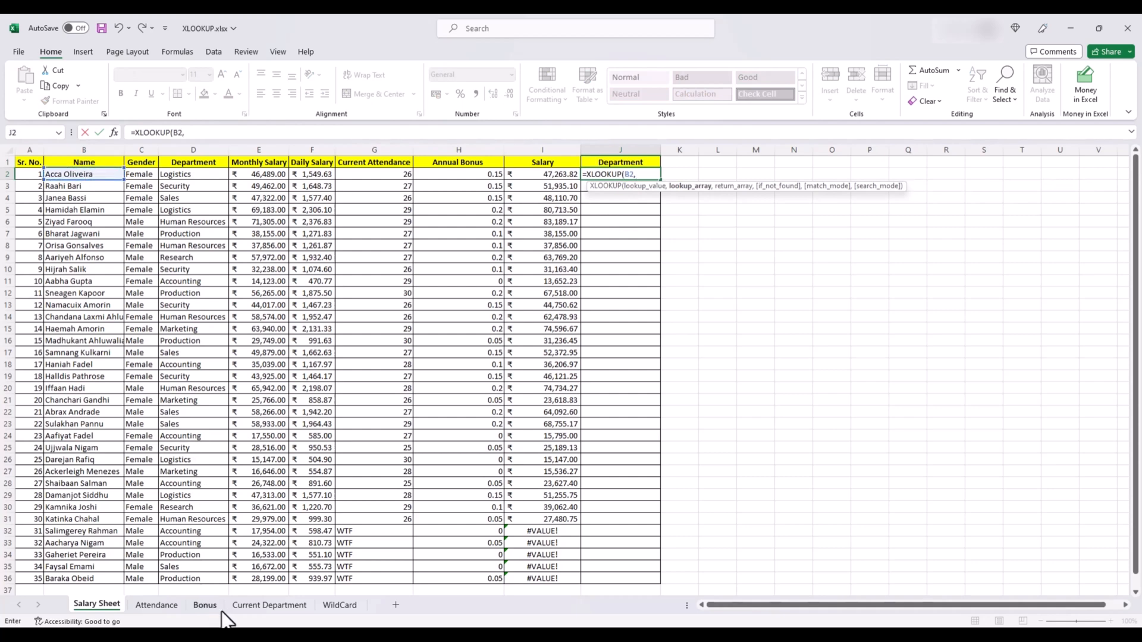
click(269, 604)
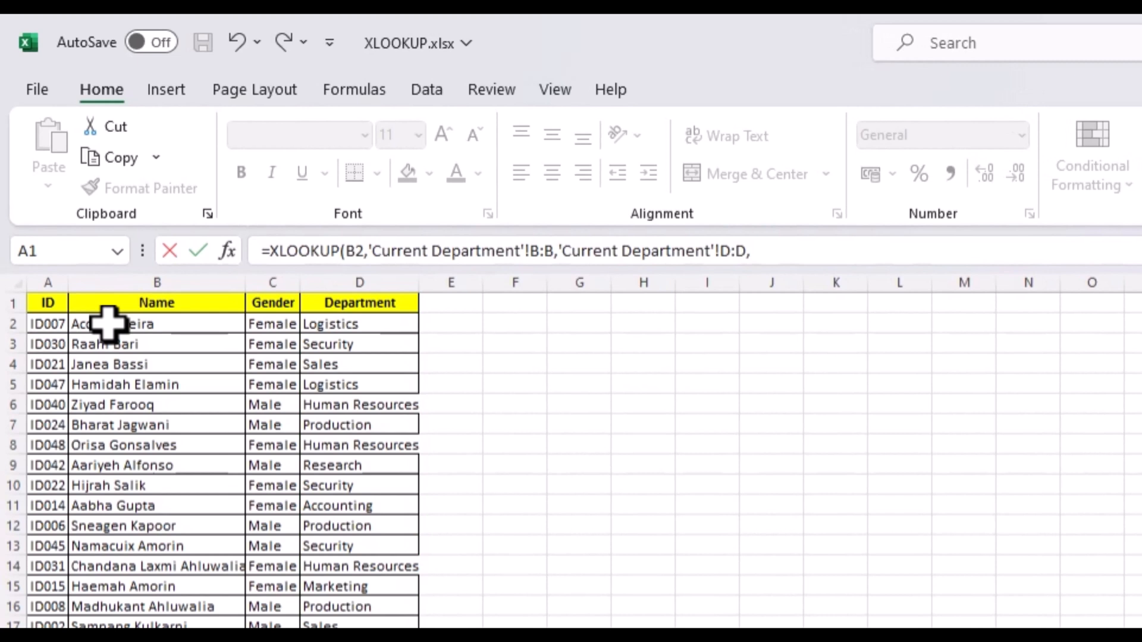
text("")
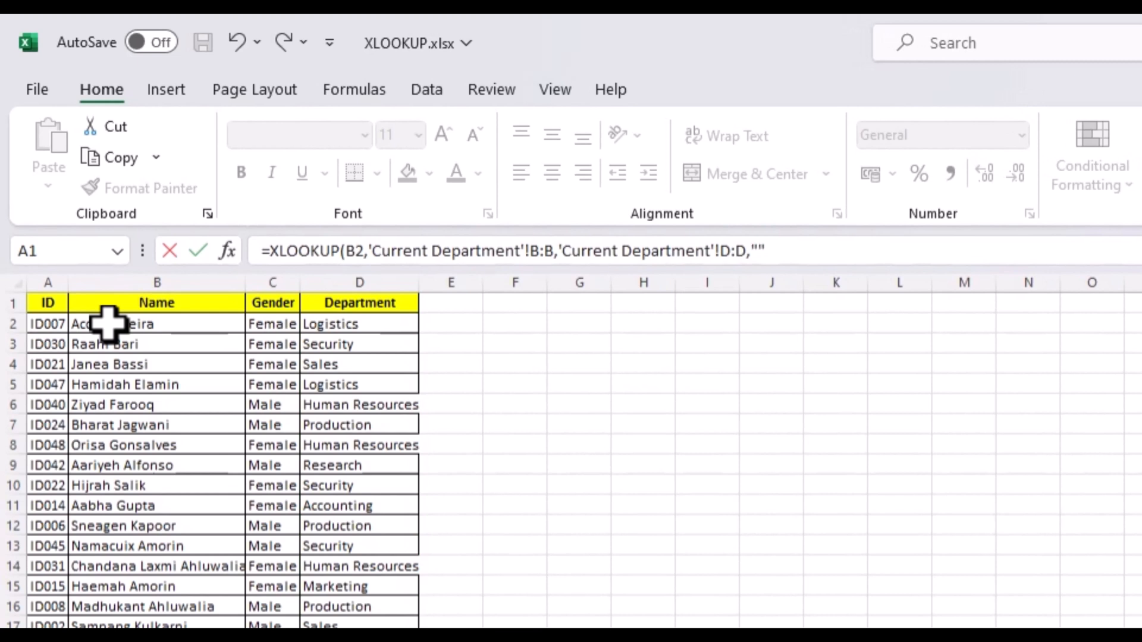
text(,0,-1))
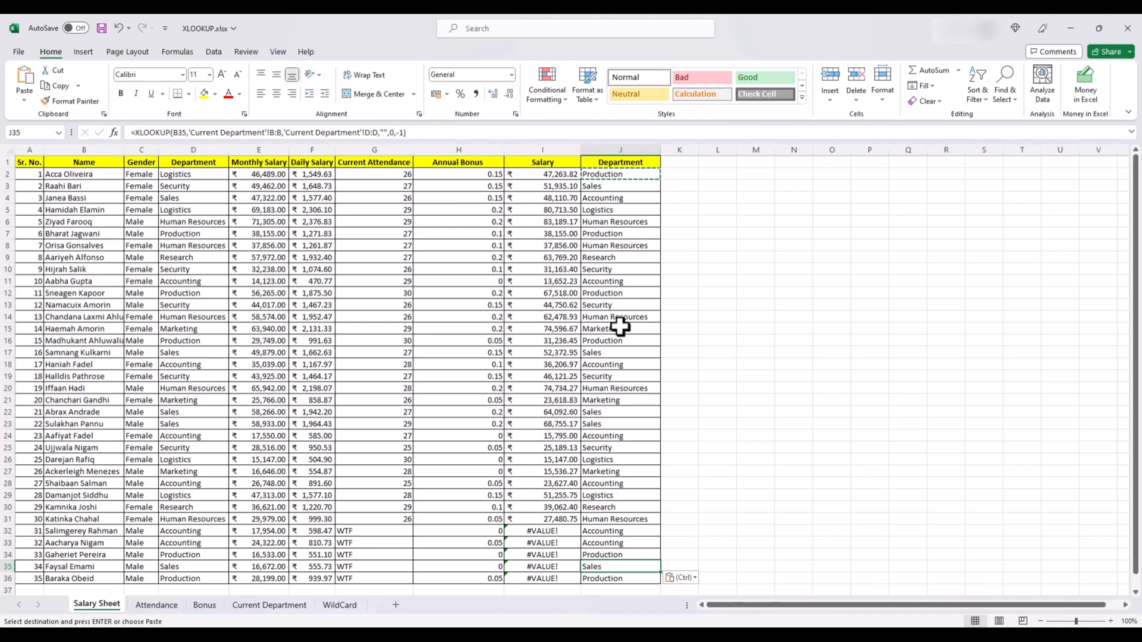
mouse_move(349, 202)
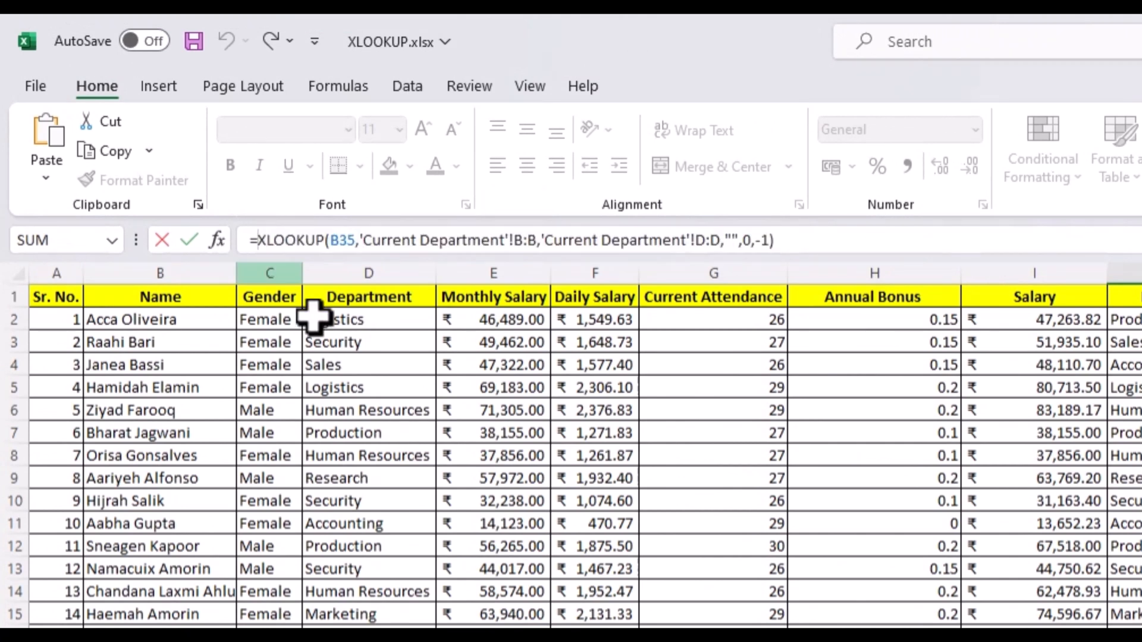
Wrap J2's XLOOKUP in IF(...=D2,"",...) so unchanged departments stay blank, copy down, then go to the WildCard sheet.
text(IF()
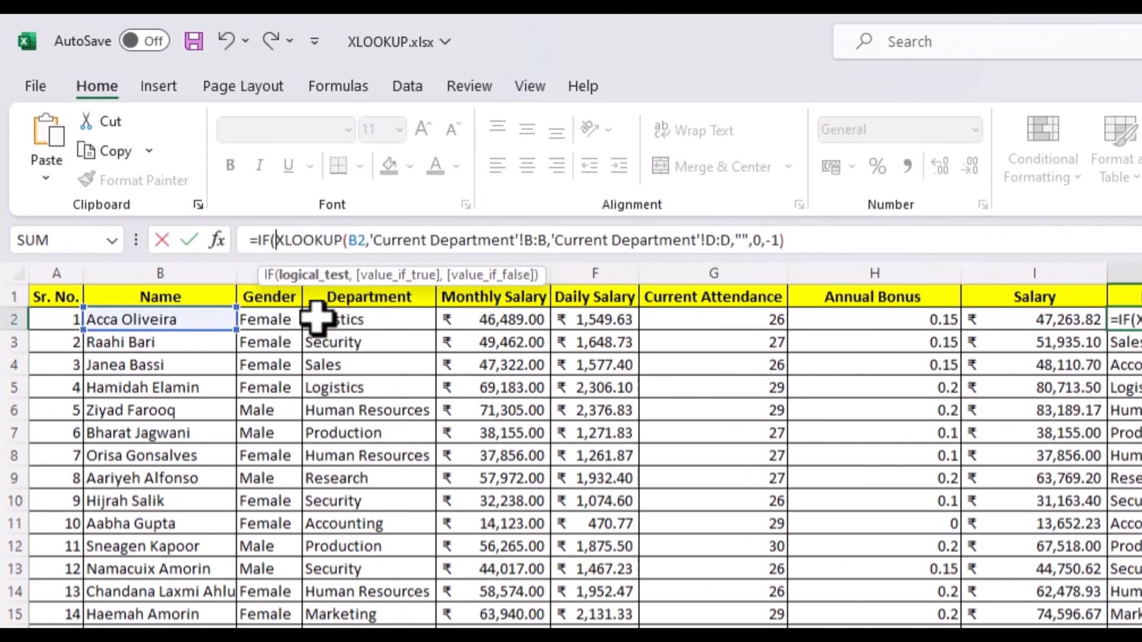
text(=)
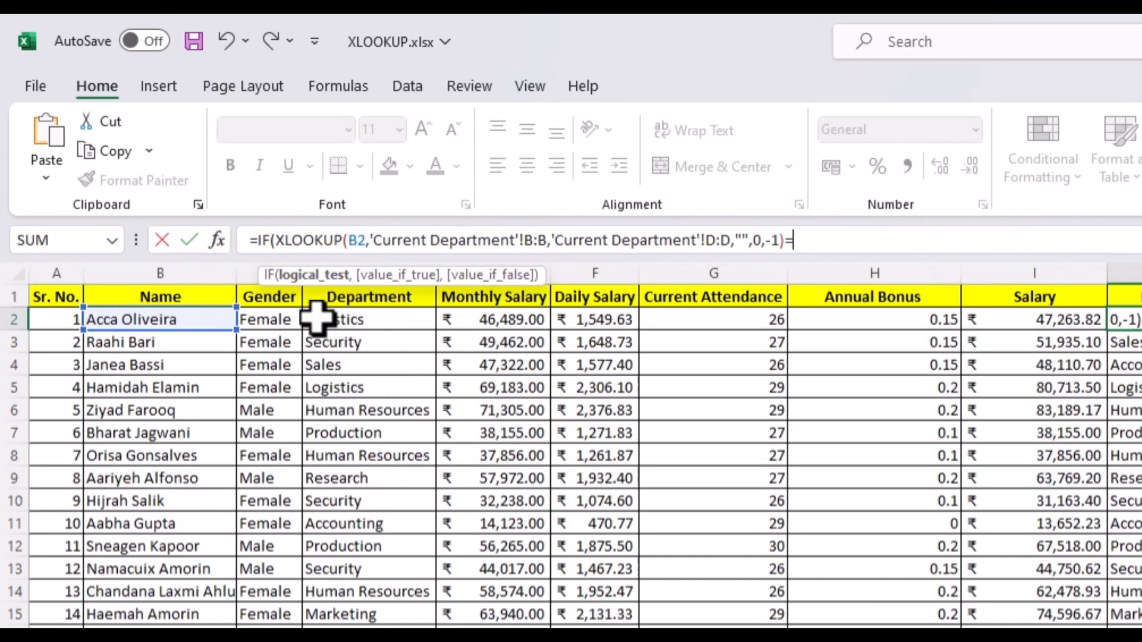
click(367, 319)
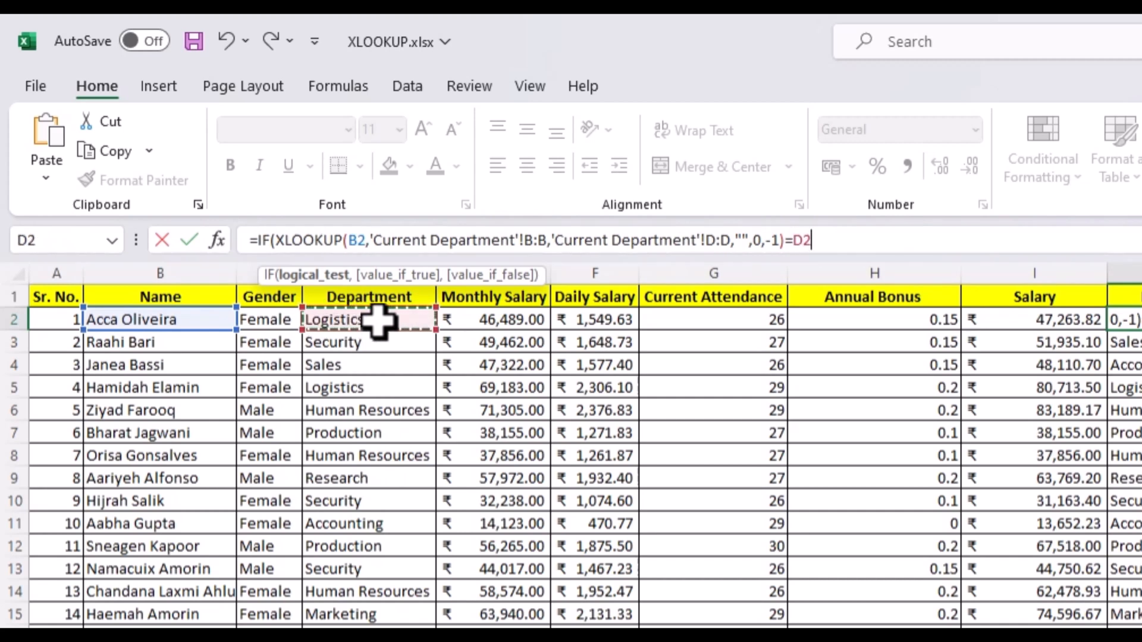
text(,)
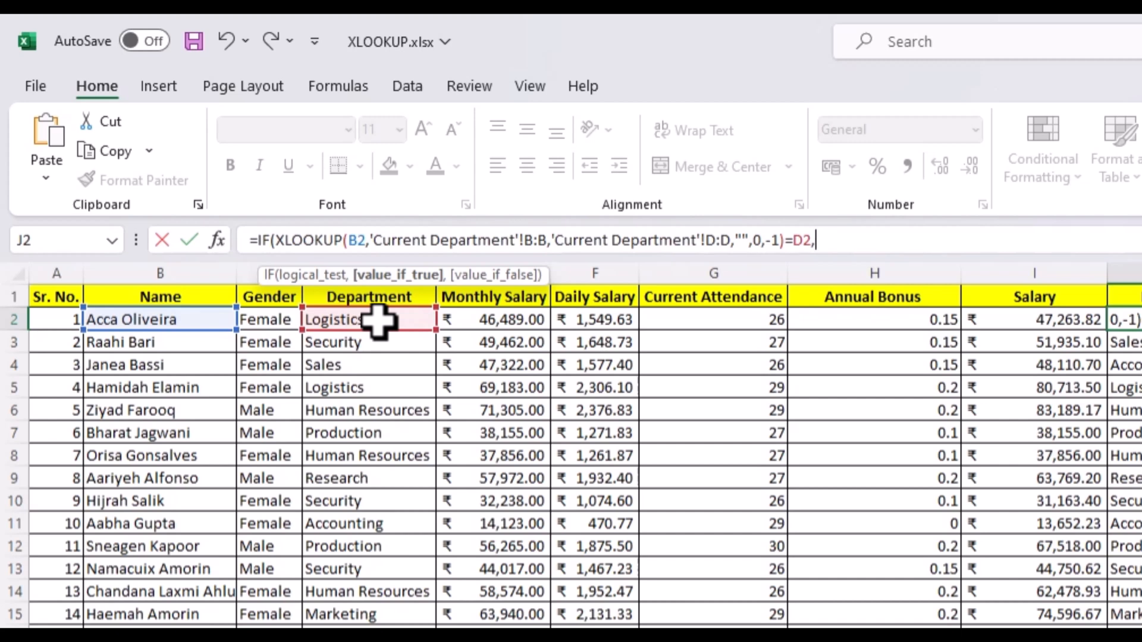
text(")
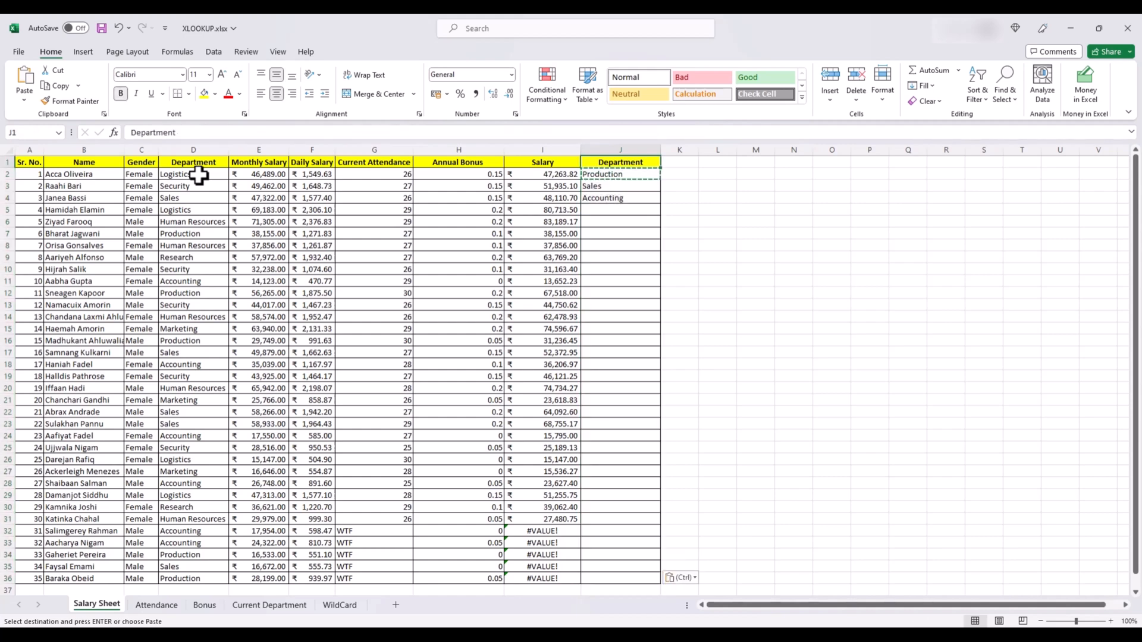
click(339, 604)
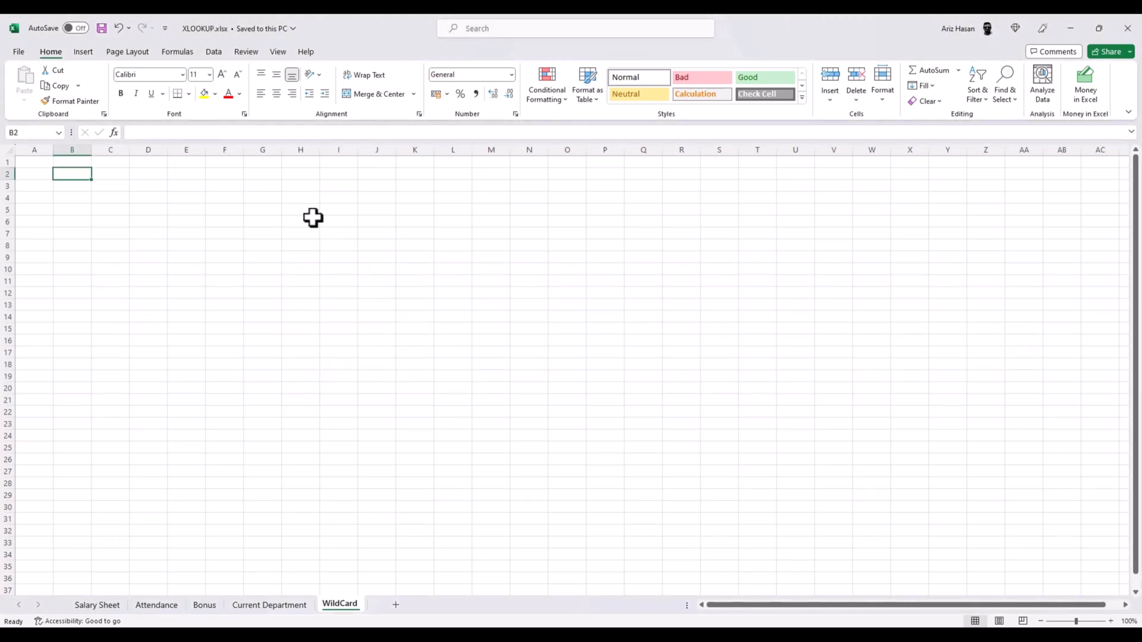
mouse_move(109, 617)
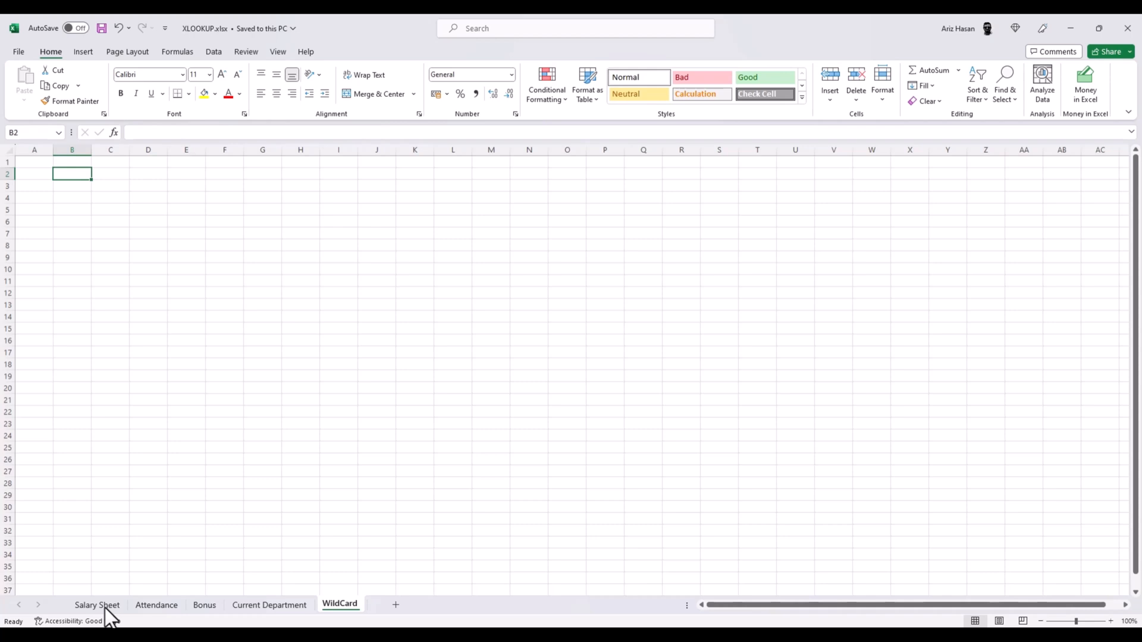
Copy Acca Oliveira and Raahi Bari into B2:B3, enter Oliveira and Raahi below, and select C5 for the lookup.
click(96, 604)
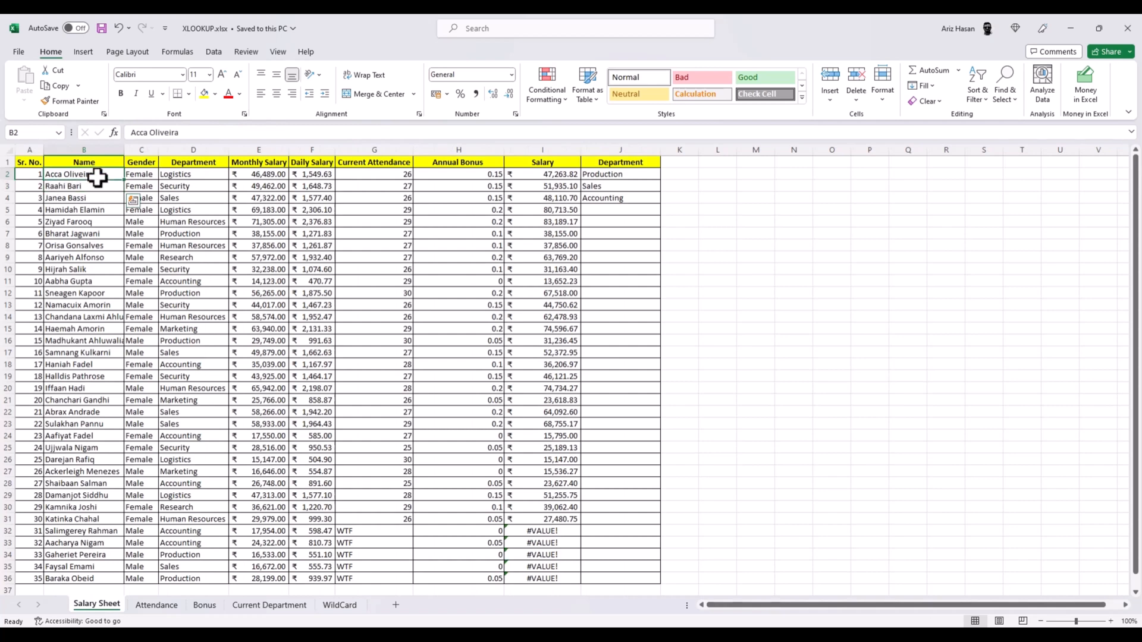
click(338, 604)
text(Raahi)
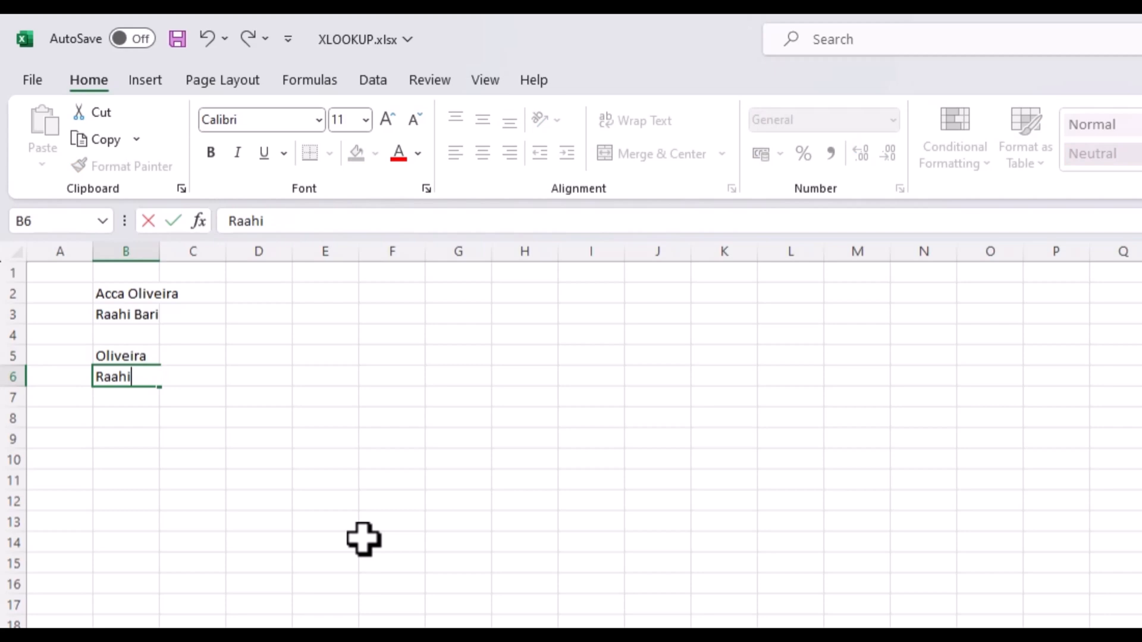
key(enter)
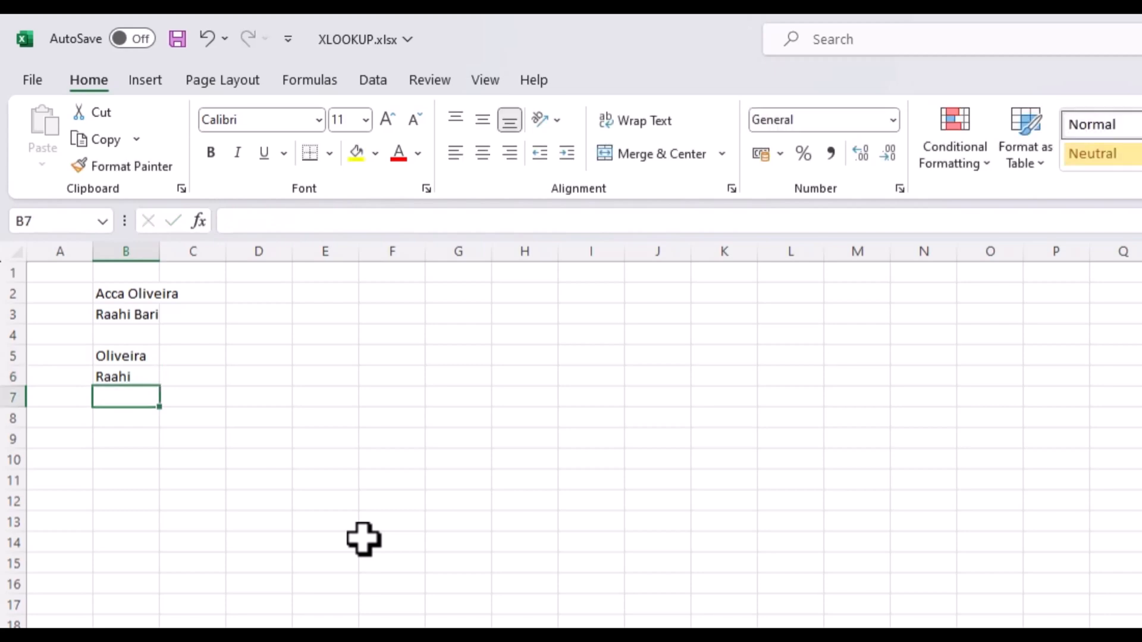
click(125, 356)
text(=)
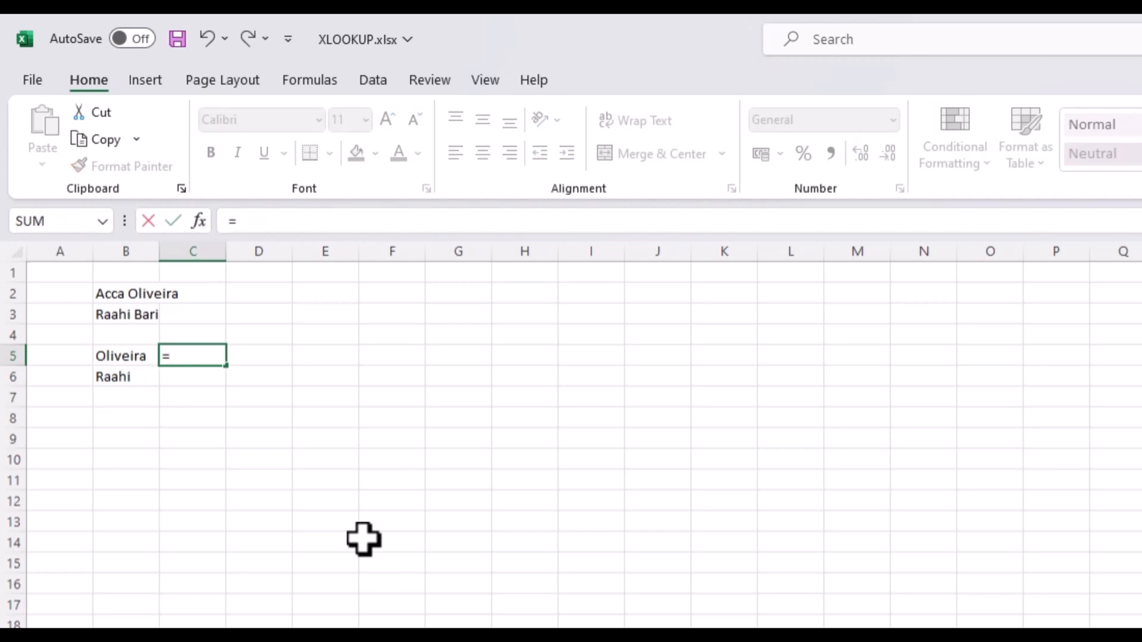
Start an XLOOKUP in C5 whose search value wraps B5 (Oliveira) in asterisk wildcards.
text(XLOOKUP()
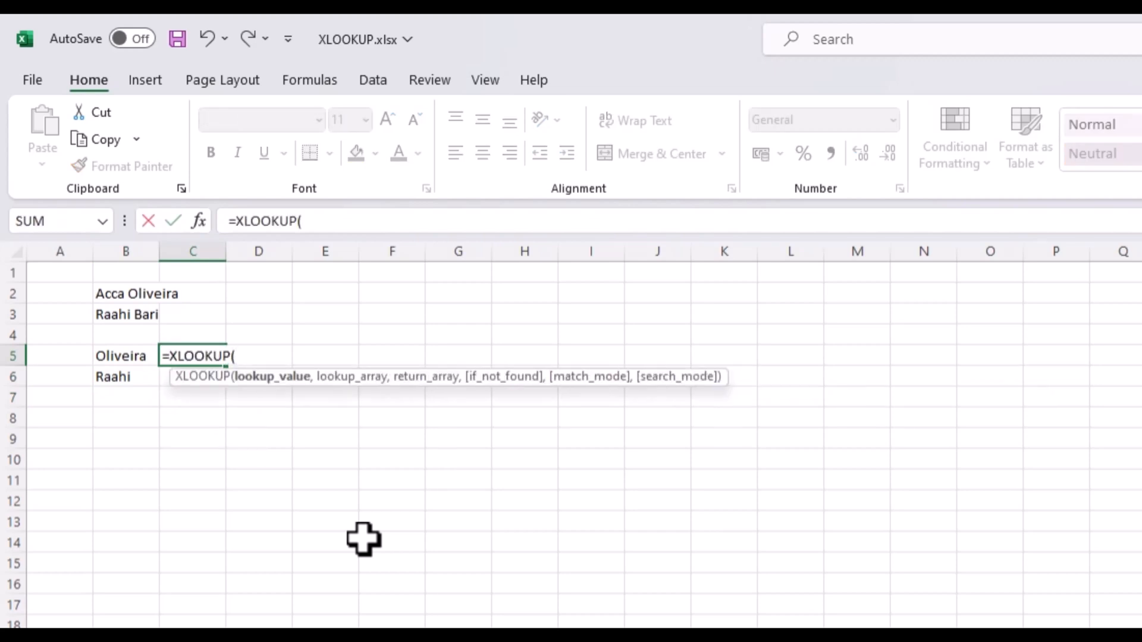
text(")
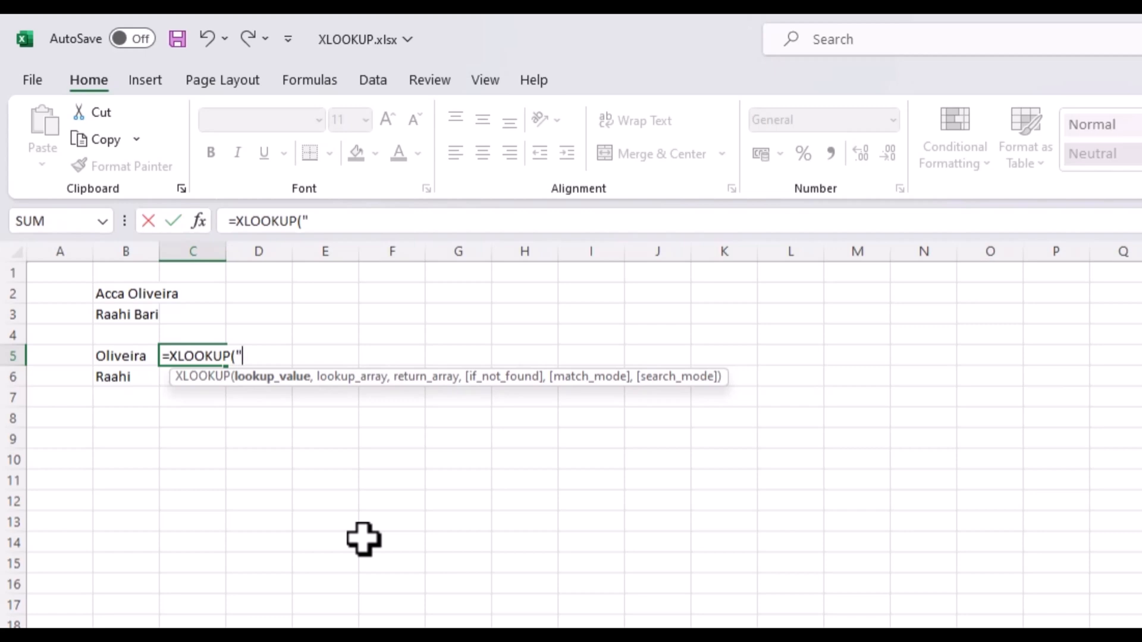
text(*)
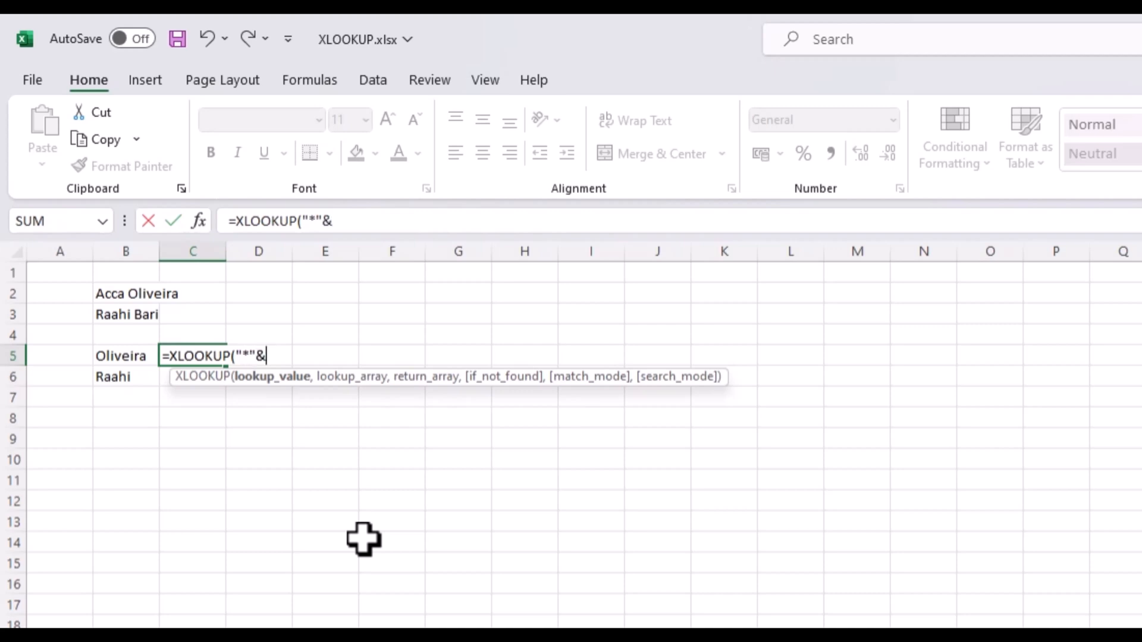
click(125, 355)
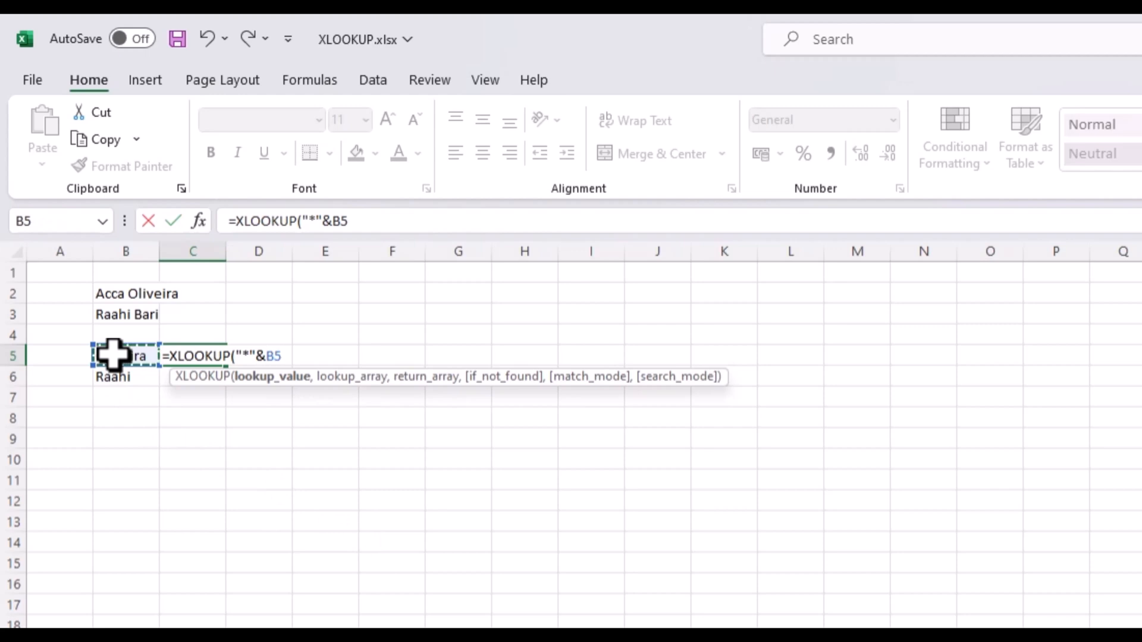
text(&)
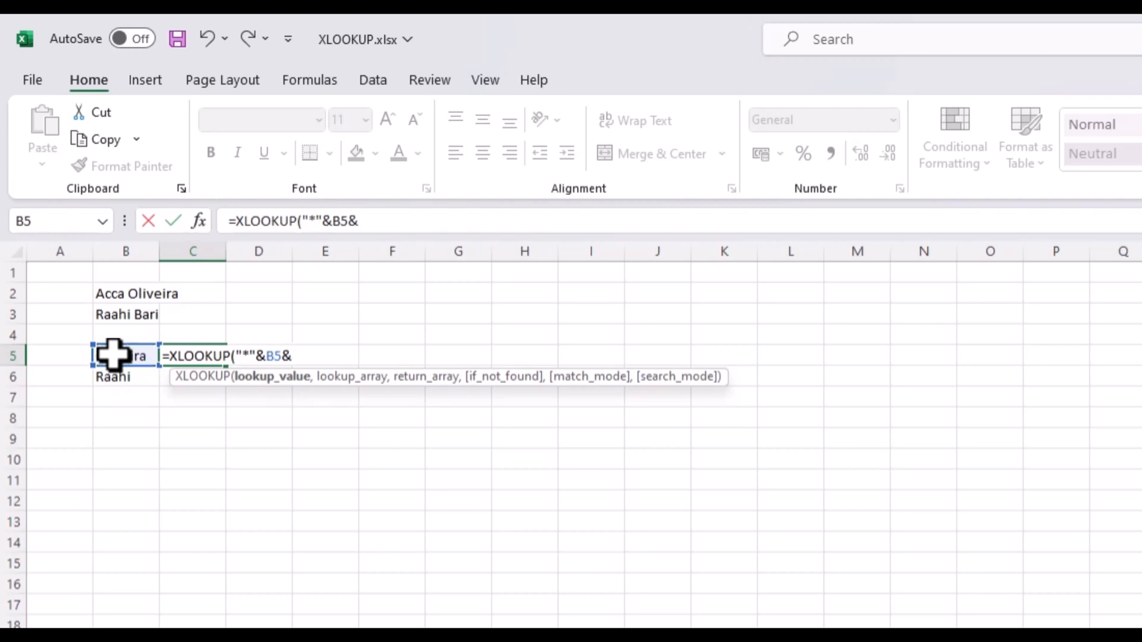
text(")
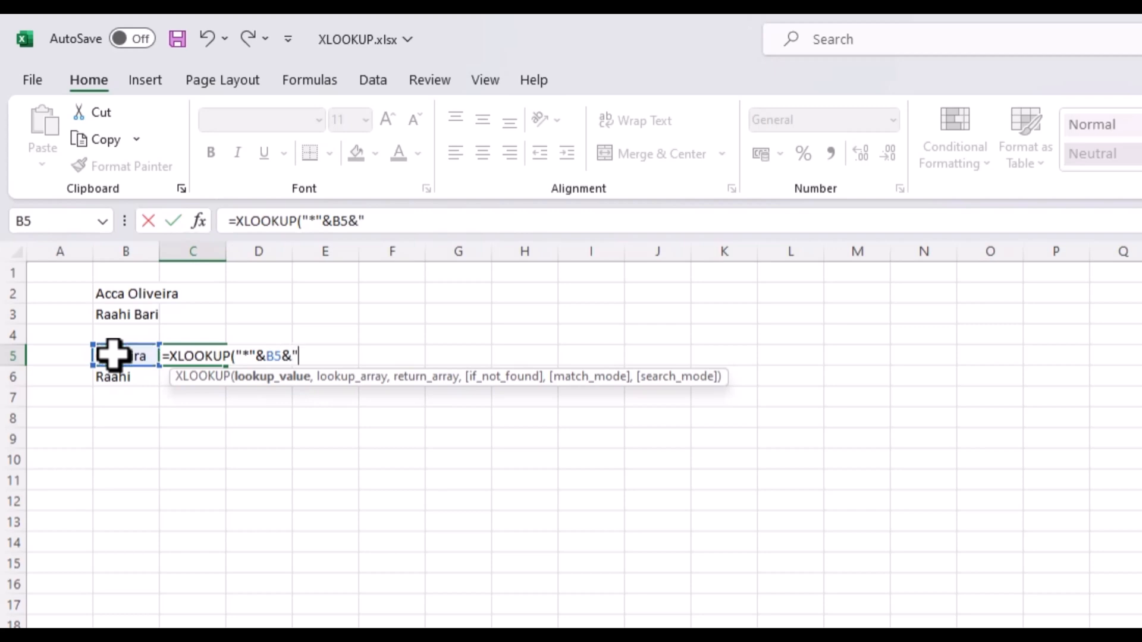
text(*)
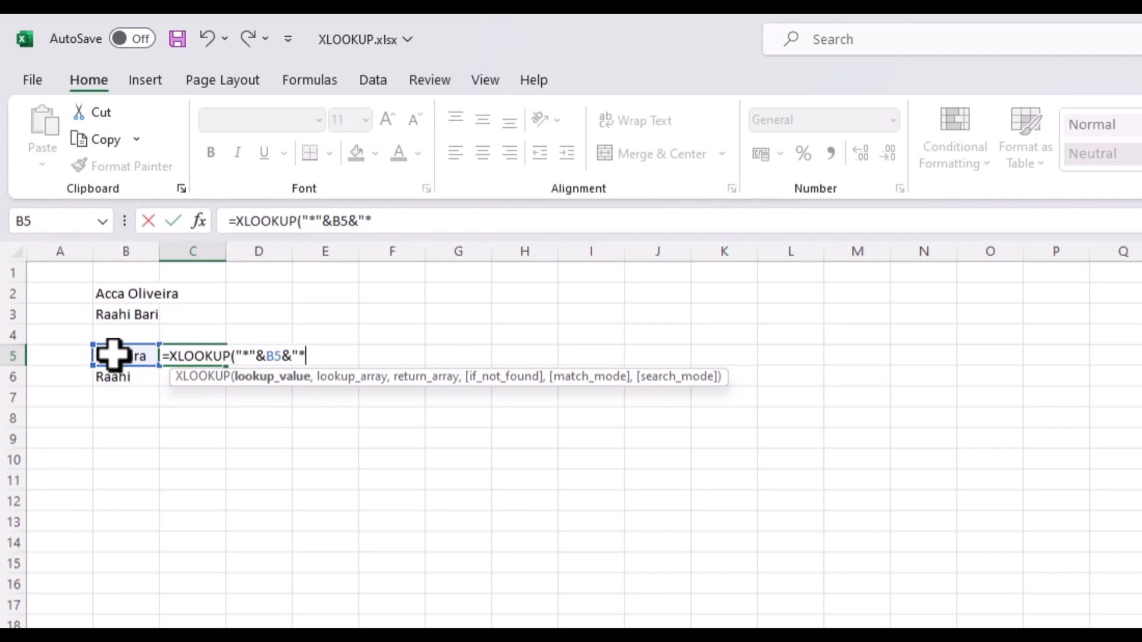
text(,'Salary Sheet'!B:B,)
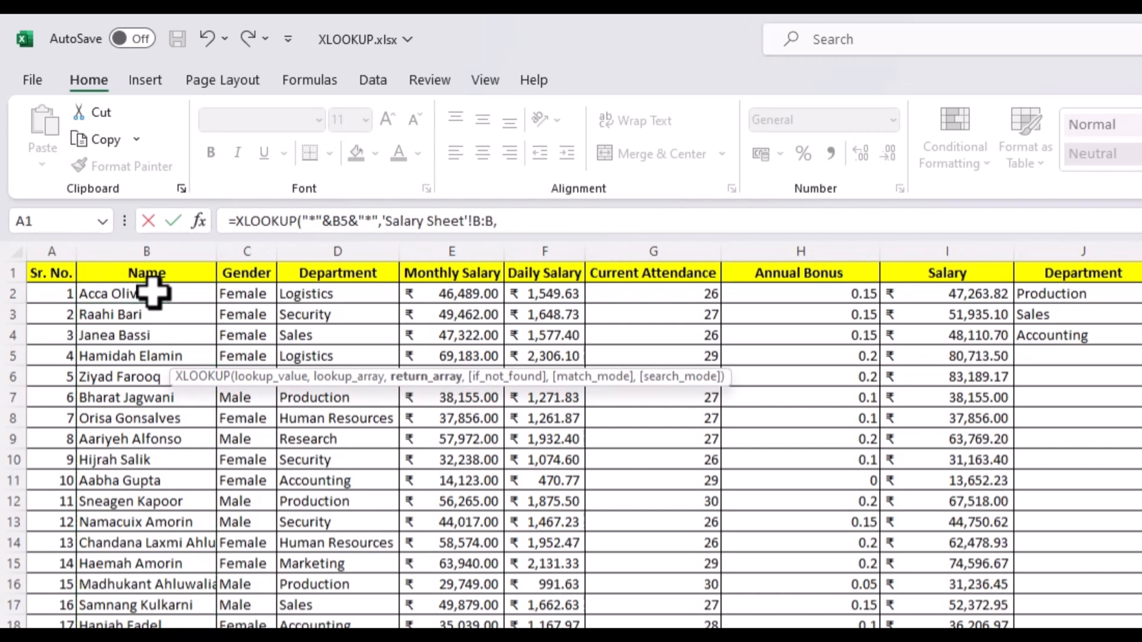
Use the Salary Sheet Name column as lookup and return array, reaching the match_mode argument.
click(146, 293)
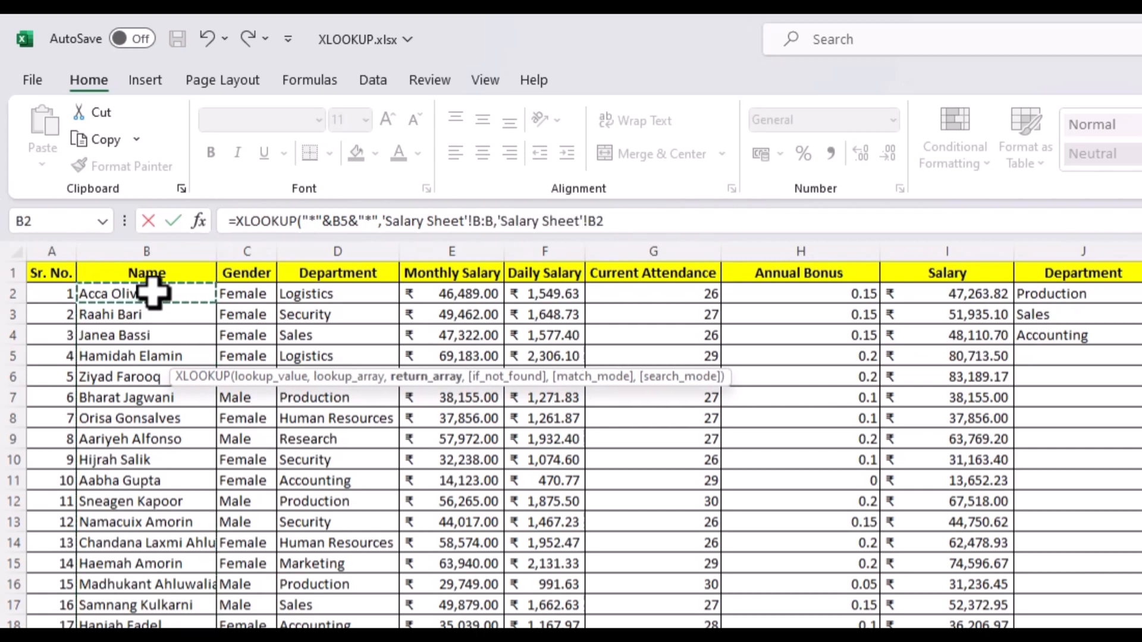
text(,,)
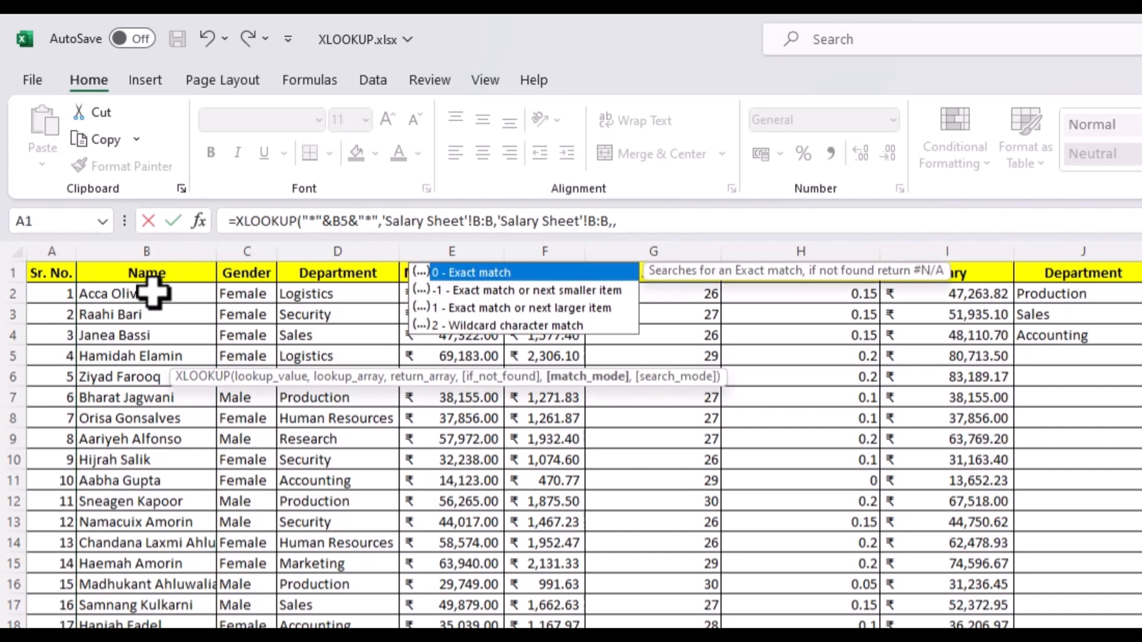